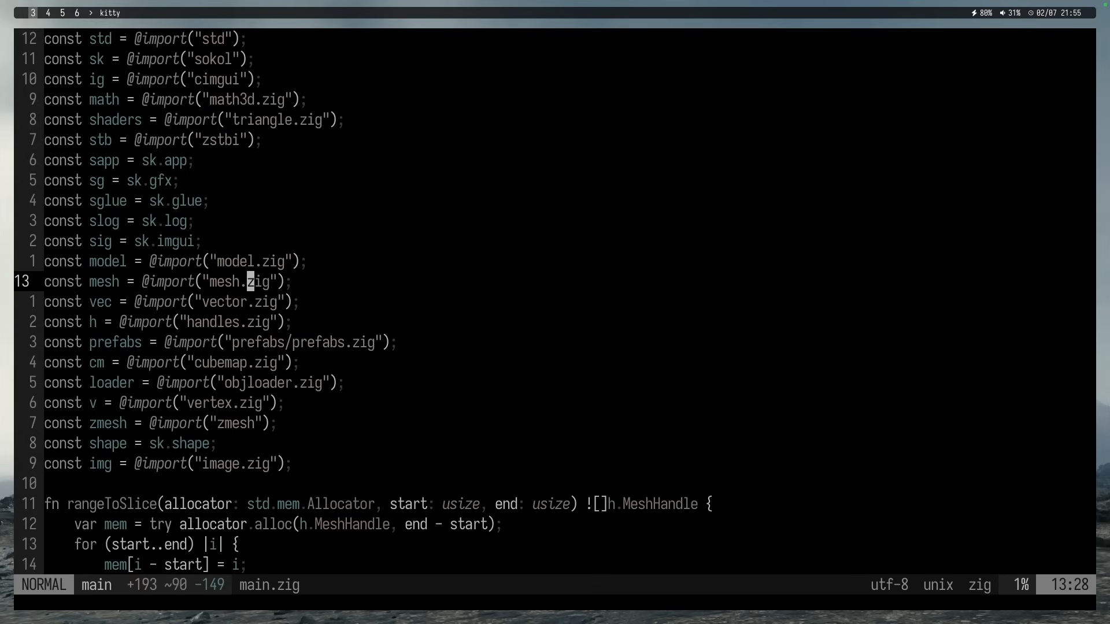
- Step the cursor through main.zig's vector.zig and handles.zig import lines, then scroll down
key(j)
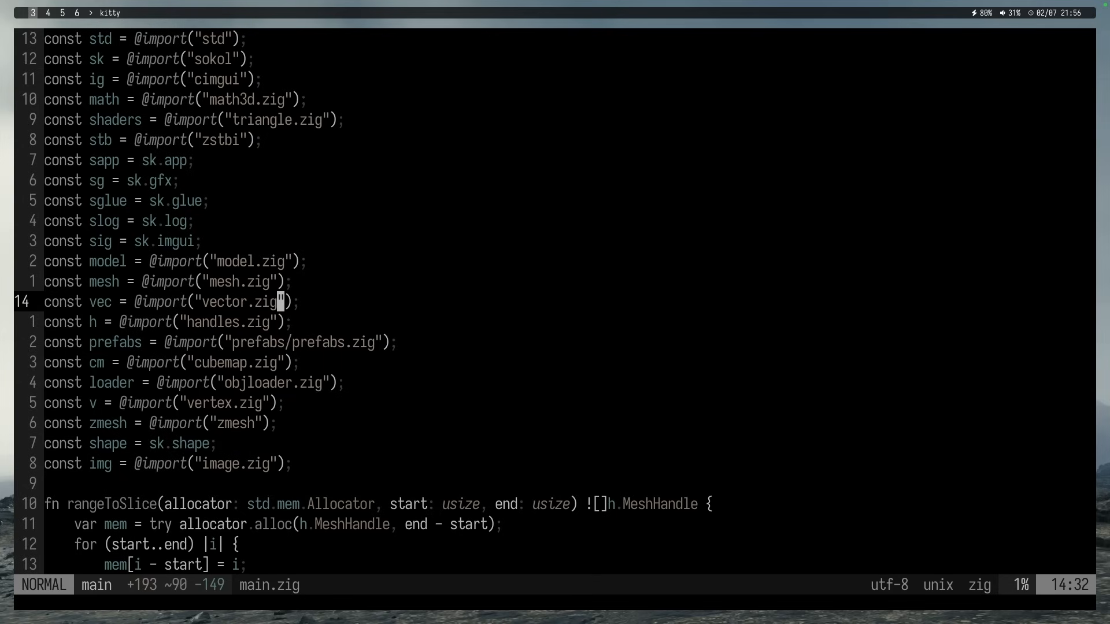
key(j)
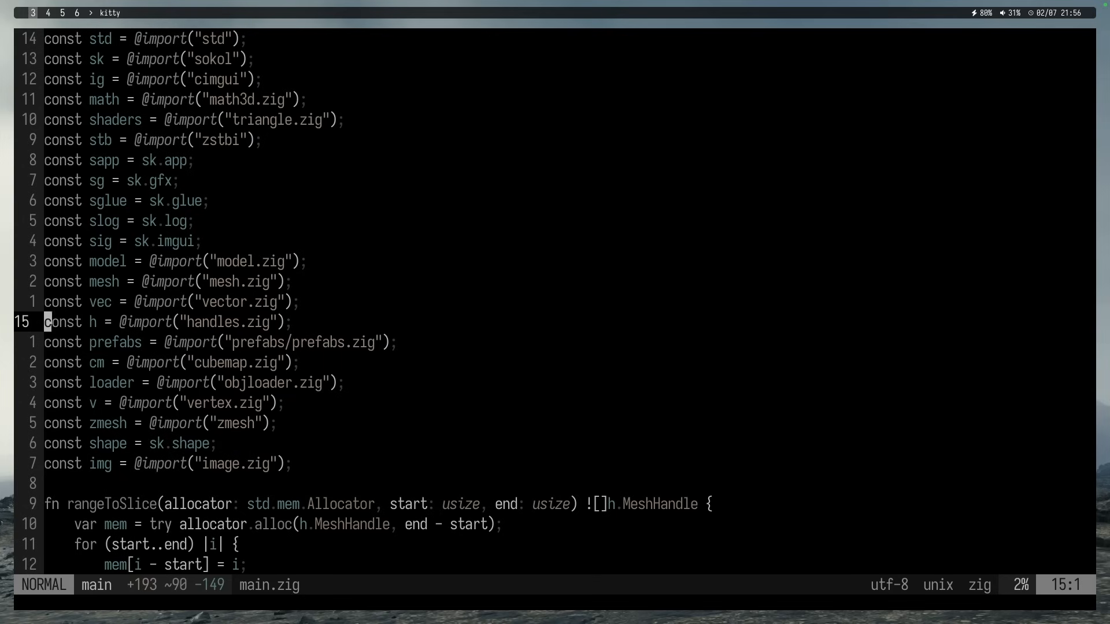
key(k)
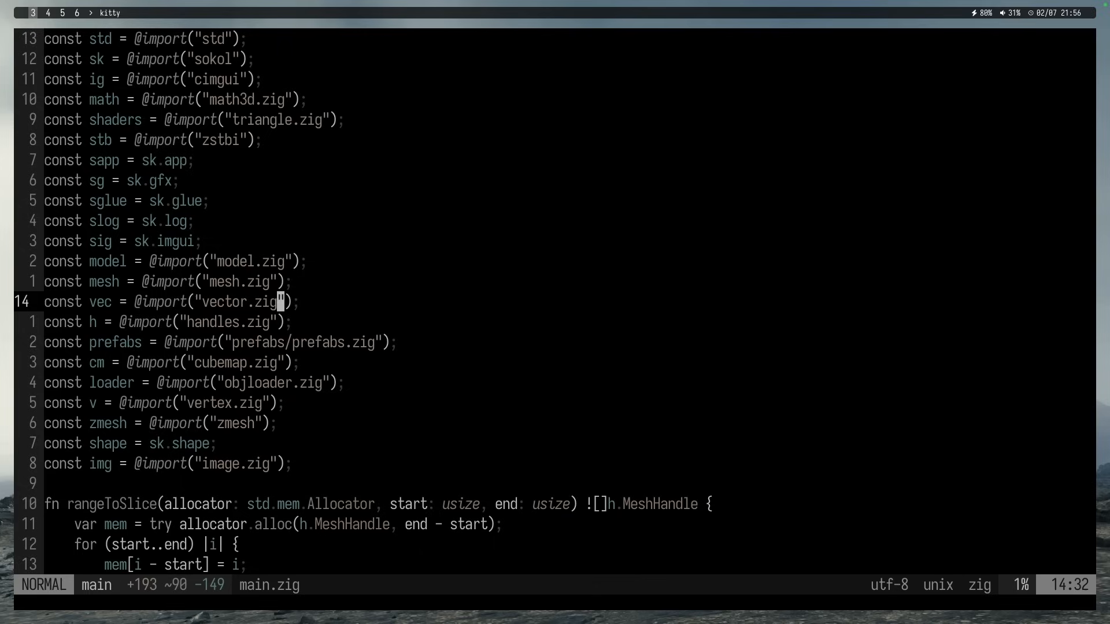
key(j)
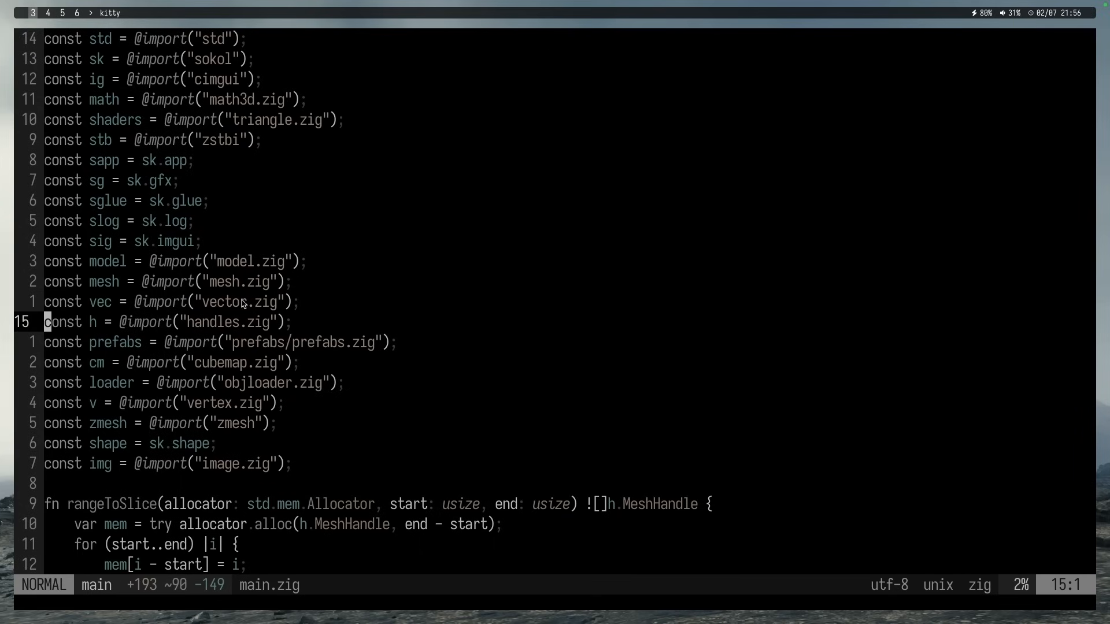
mouse_move(552, 282)
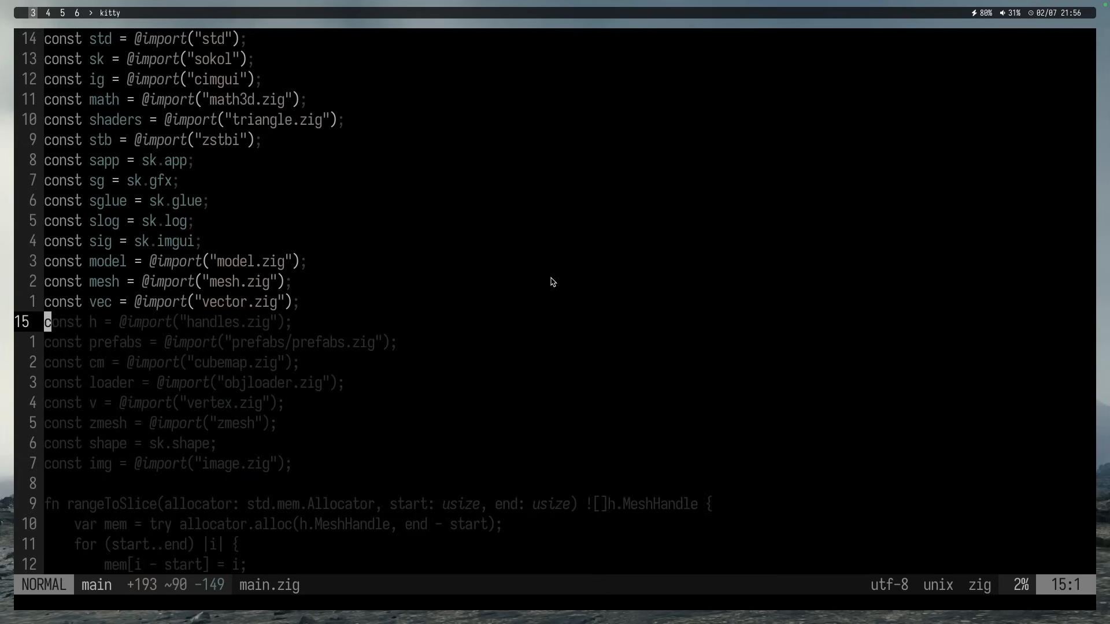
scroll(down, 3)
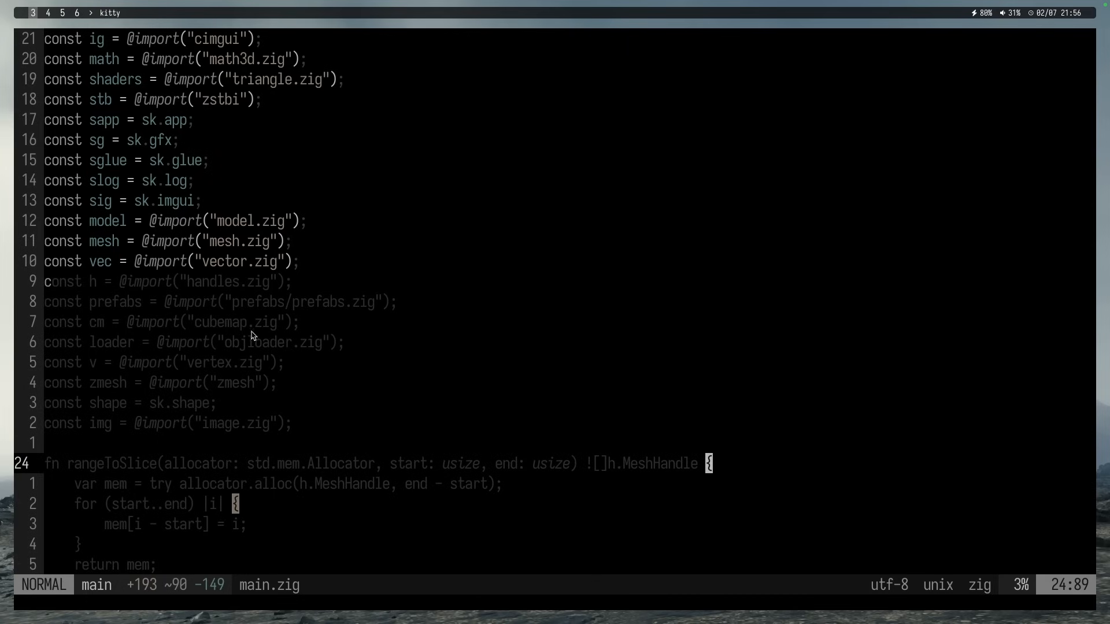
mouse_move(735, 415)
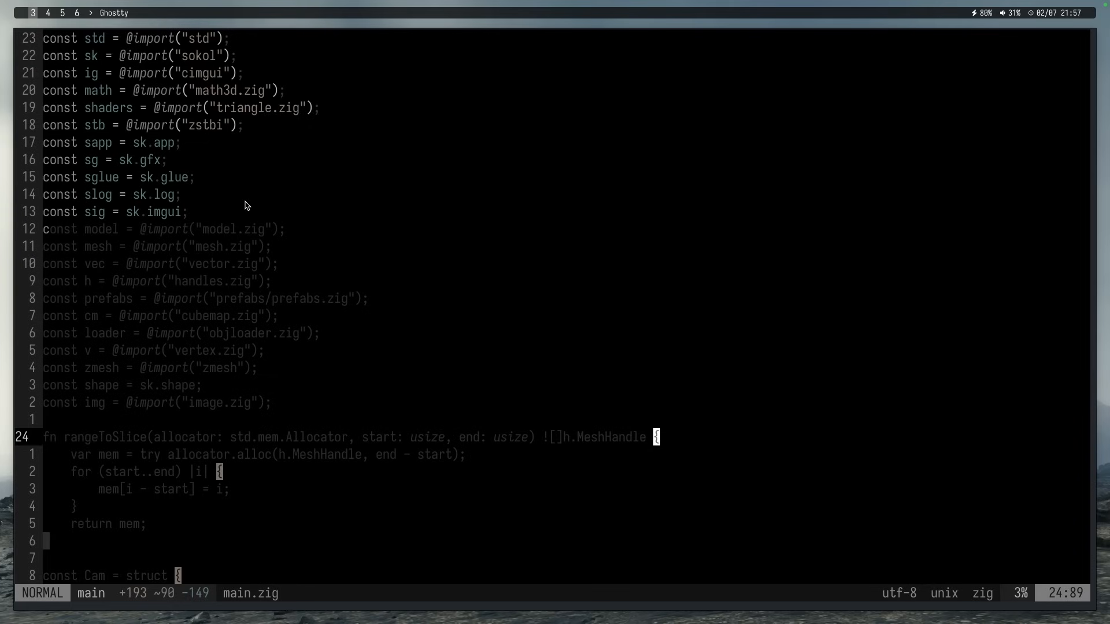
mouse_move(655, 400)
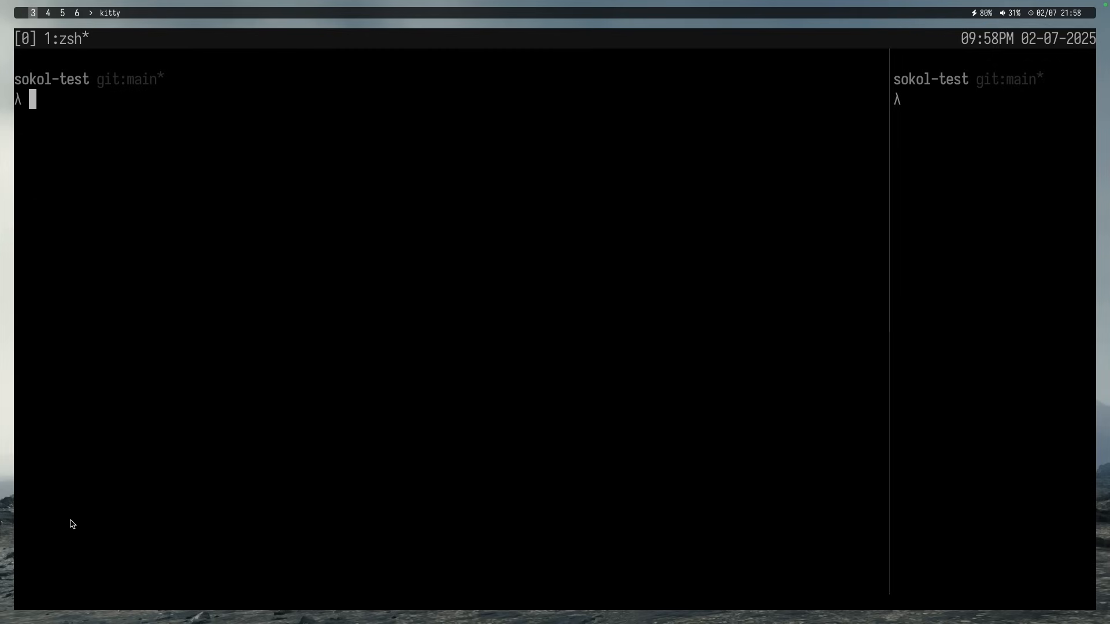
mouse_move(962, 123)
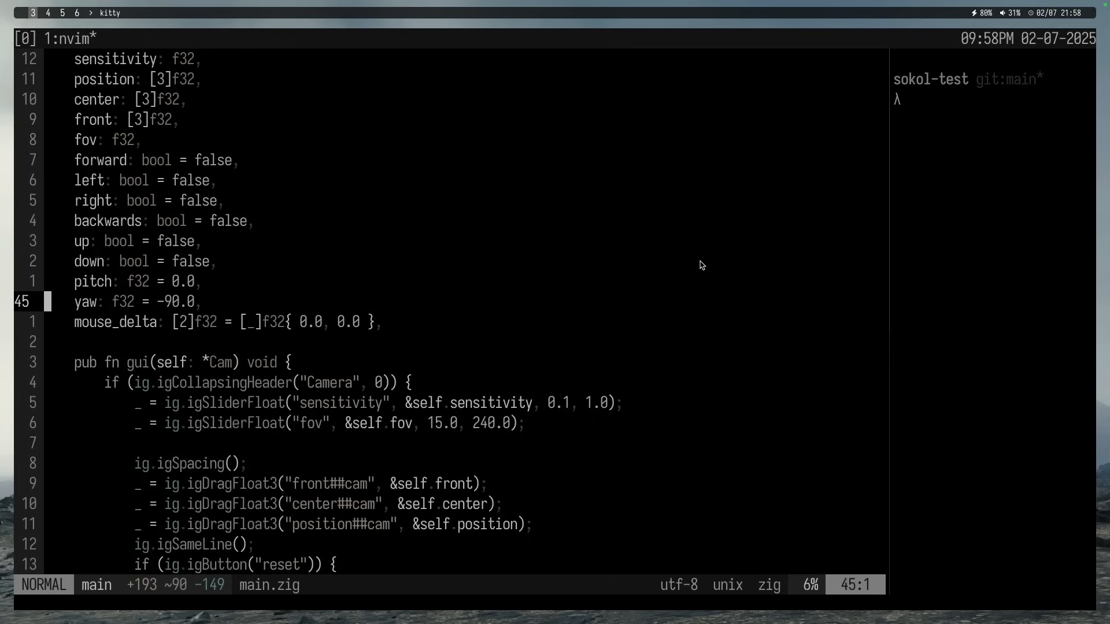
key(j)
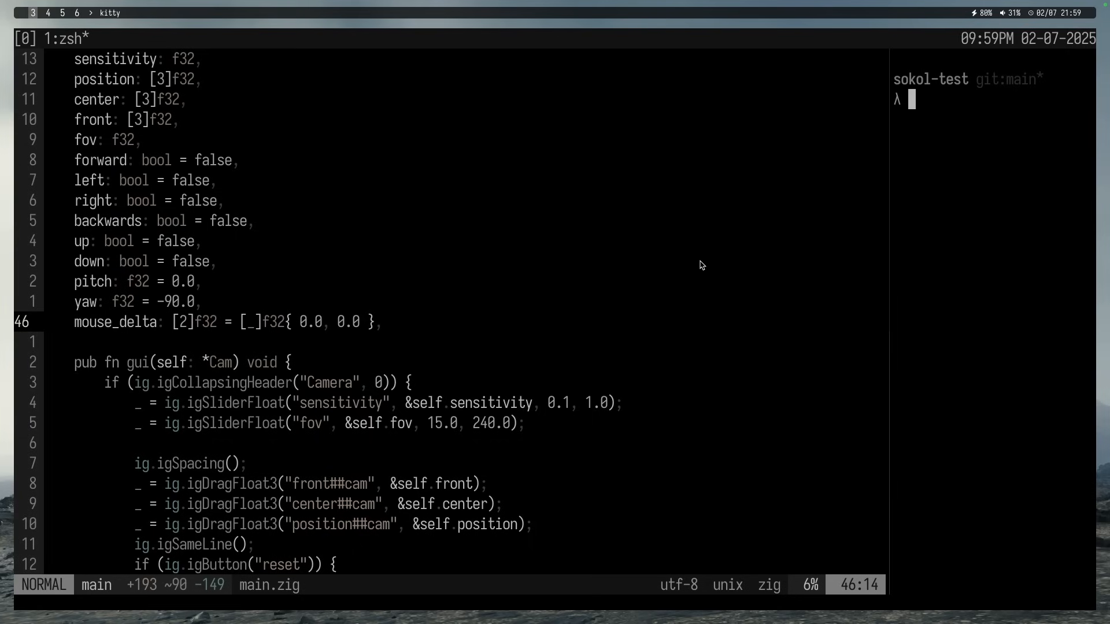
mouse_move(951, 118)
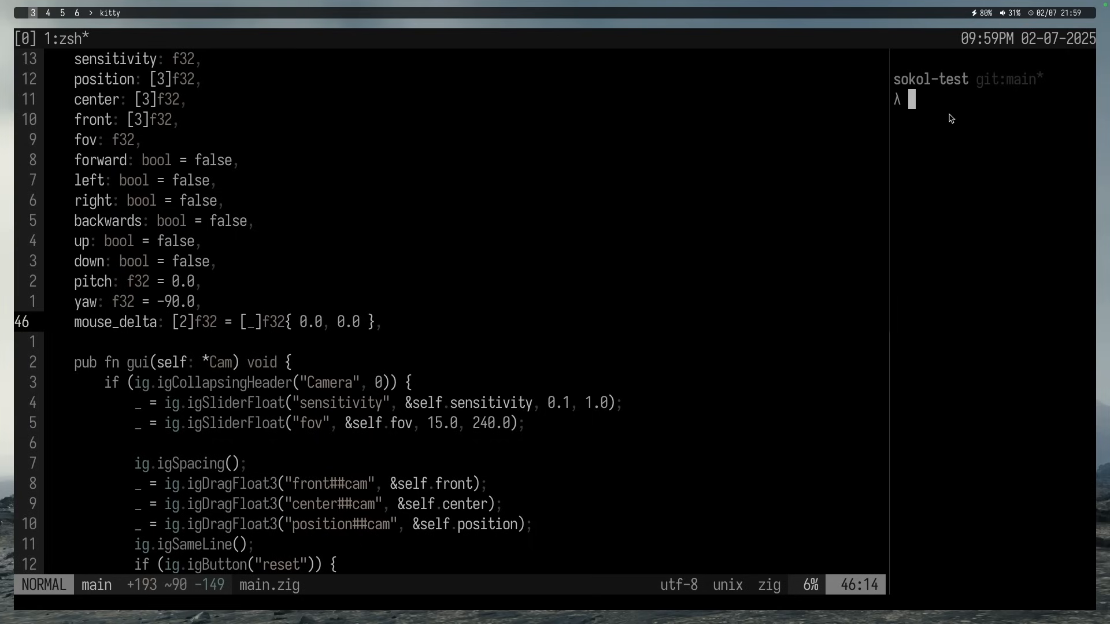
mouse_move(980, 170)
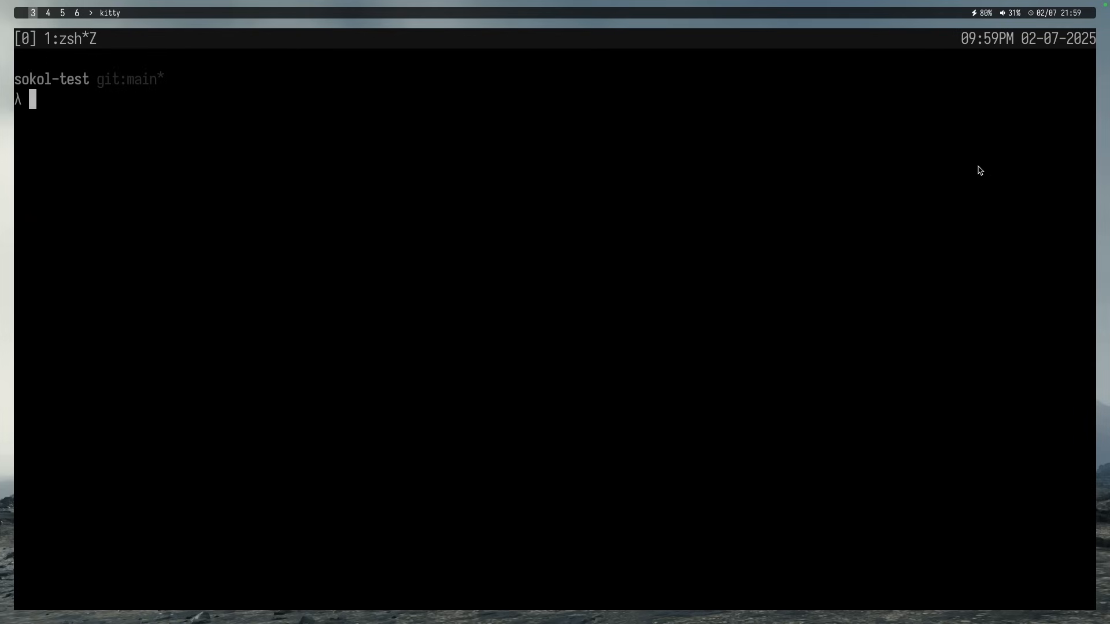
text(make run)
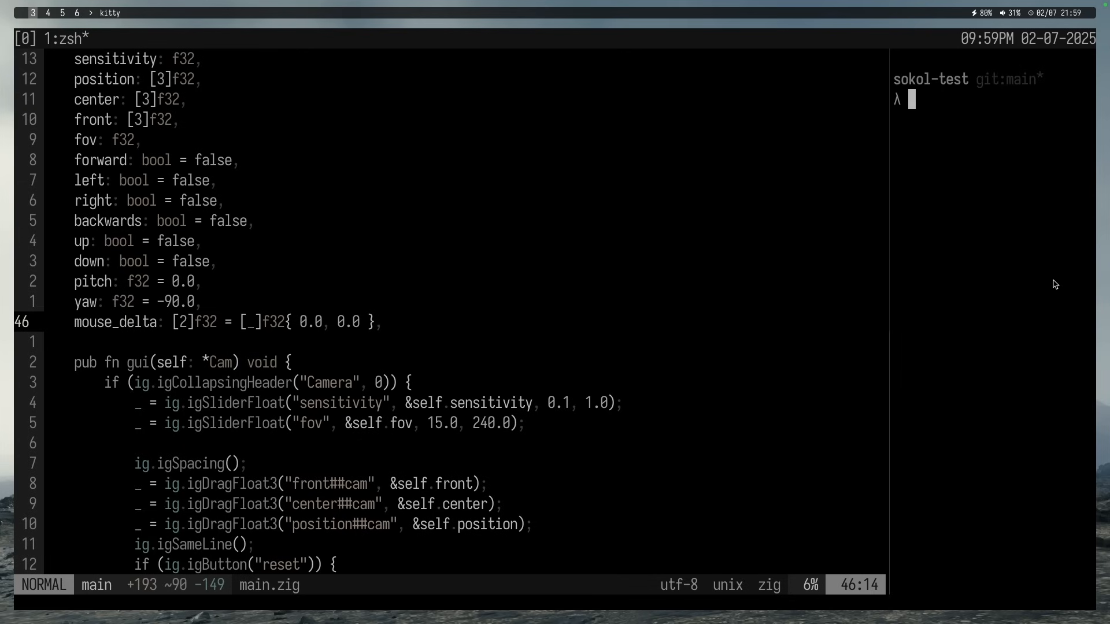
key(j)
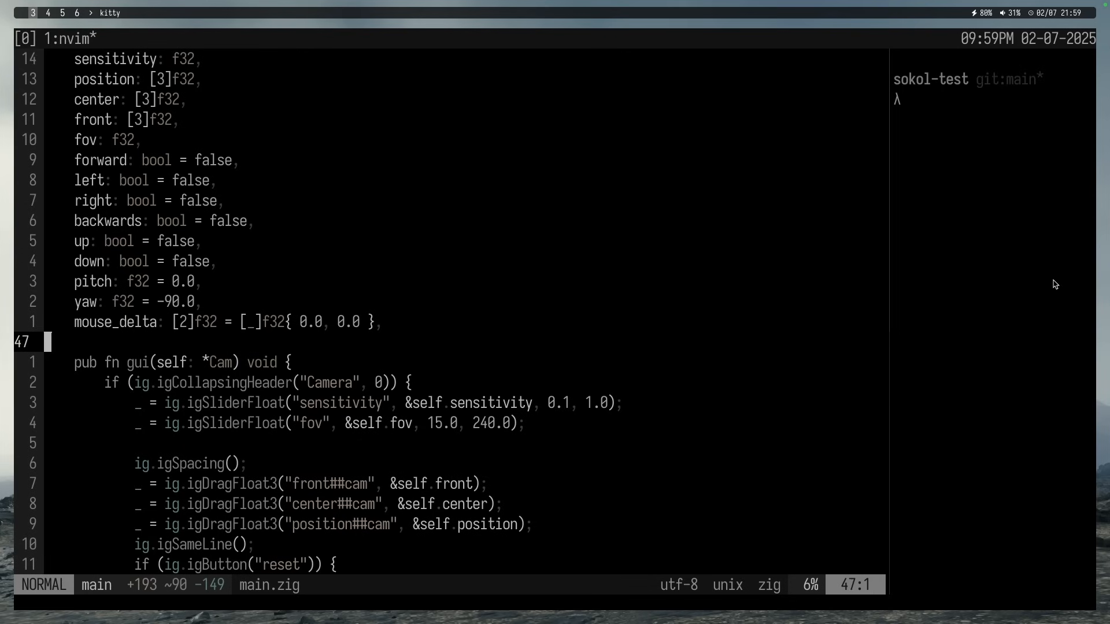
key(gg)
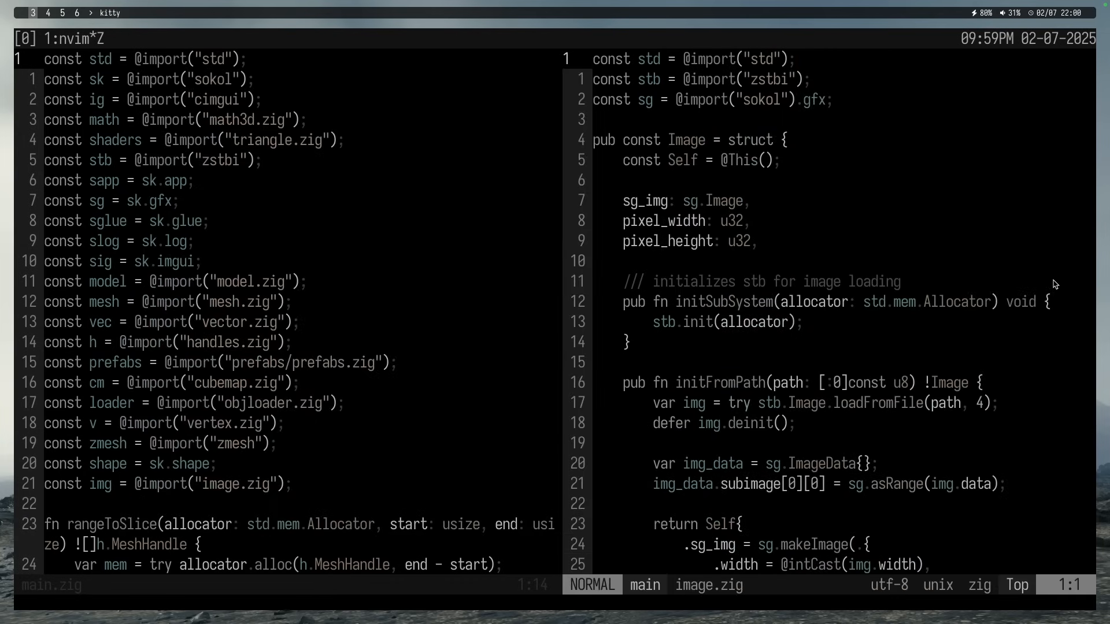
- Close the image.zig split view with :close
text(:clo)
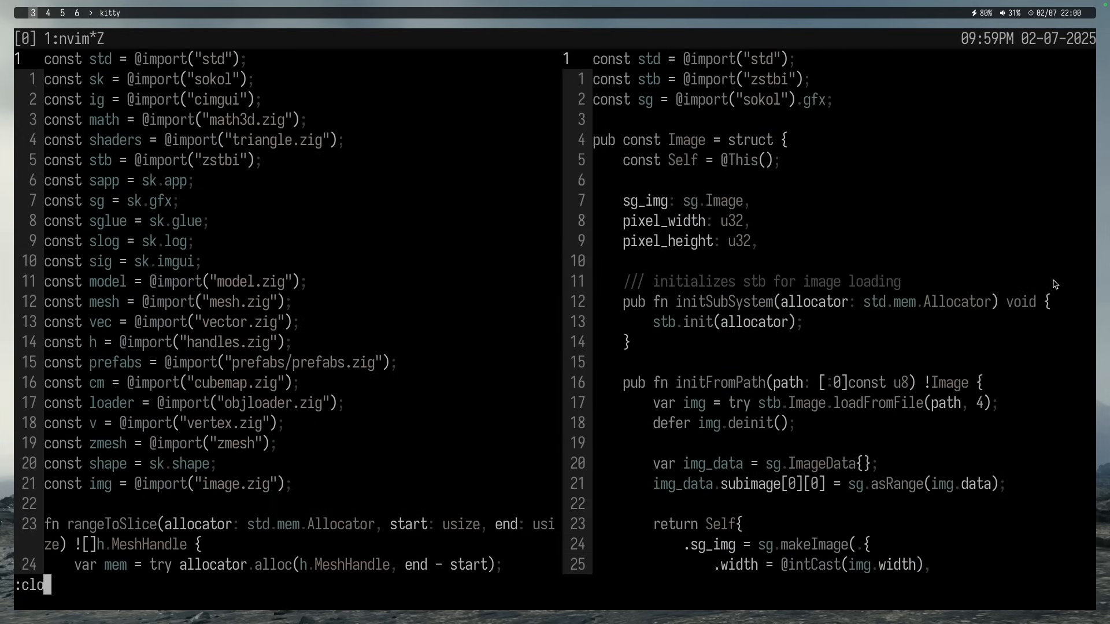
key(Return)
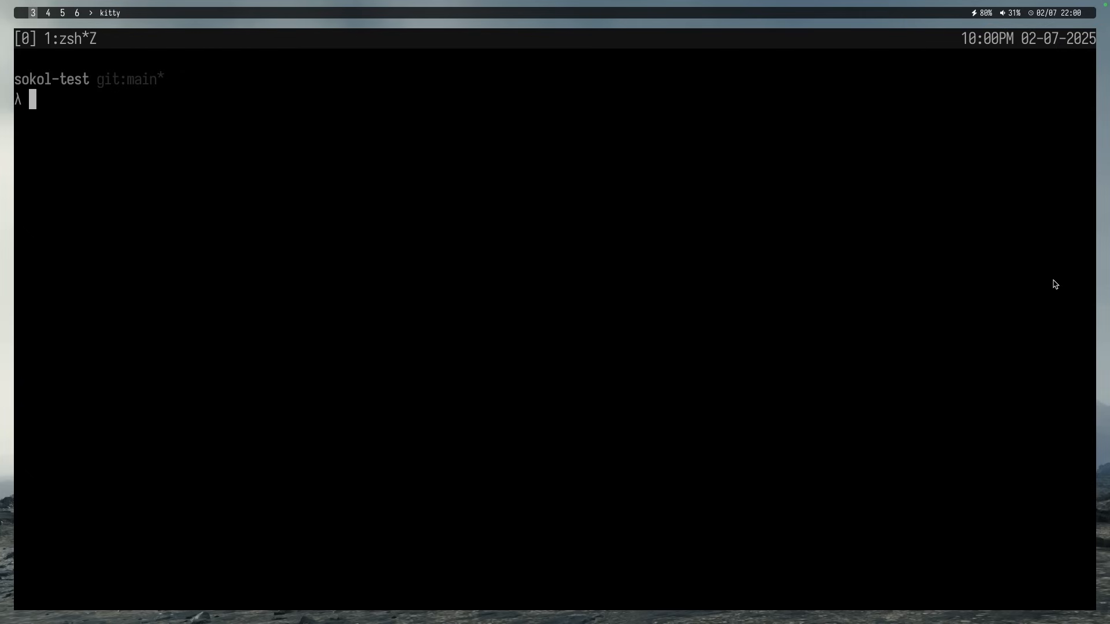
- Hop up to ~/dev/zig with cd .., return to sokol-test, and clear the screen
text(cd ..)
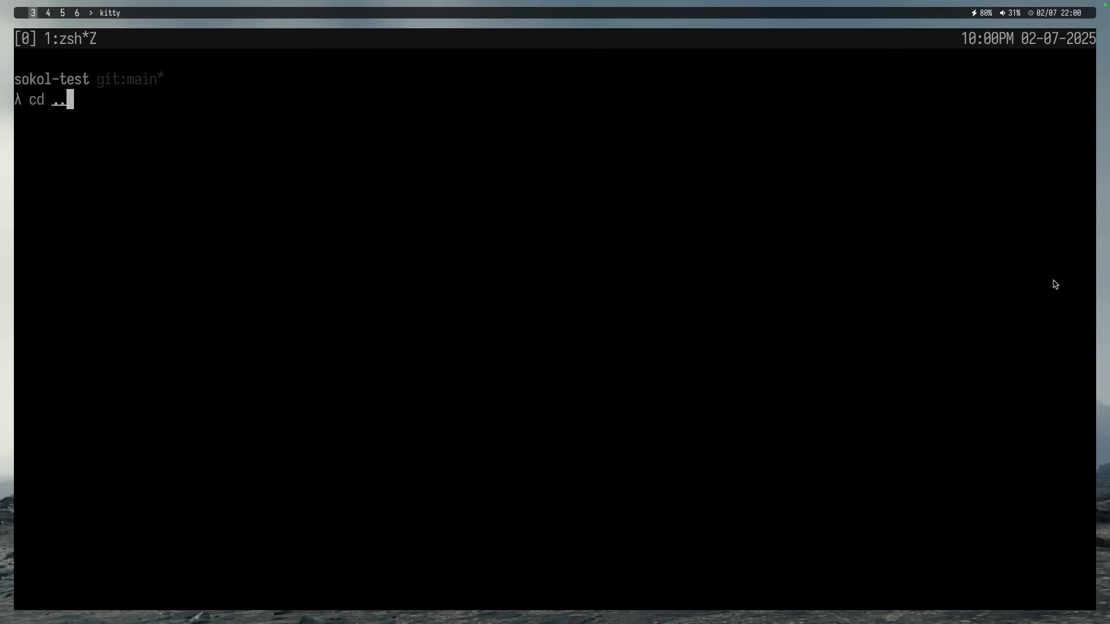
key(Return)
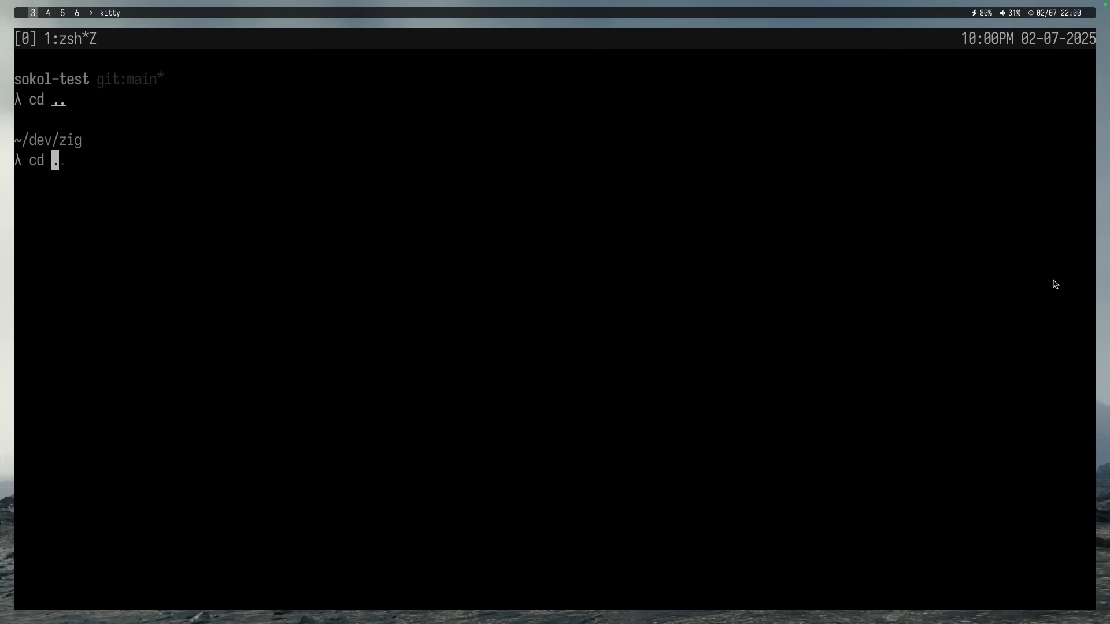
key(Return)
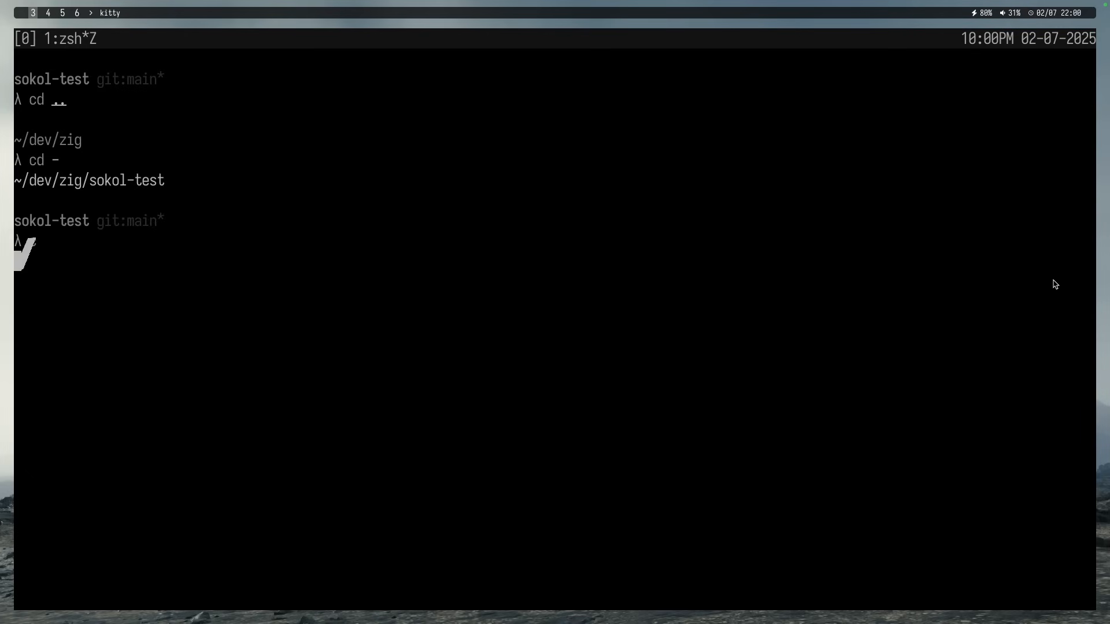
key(ctrl+l)
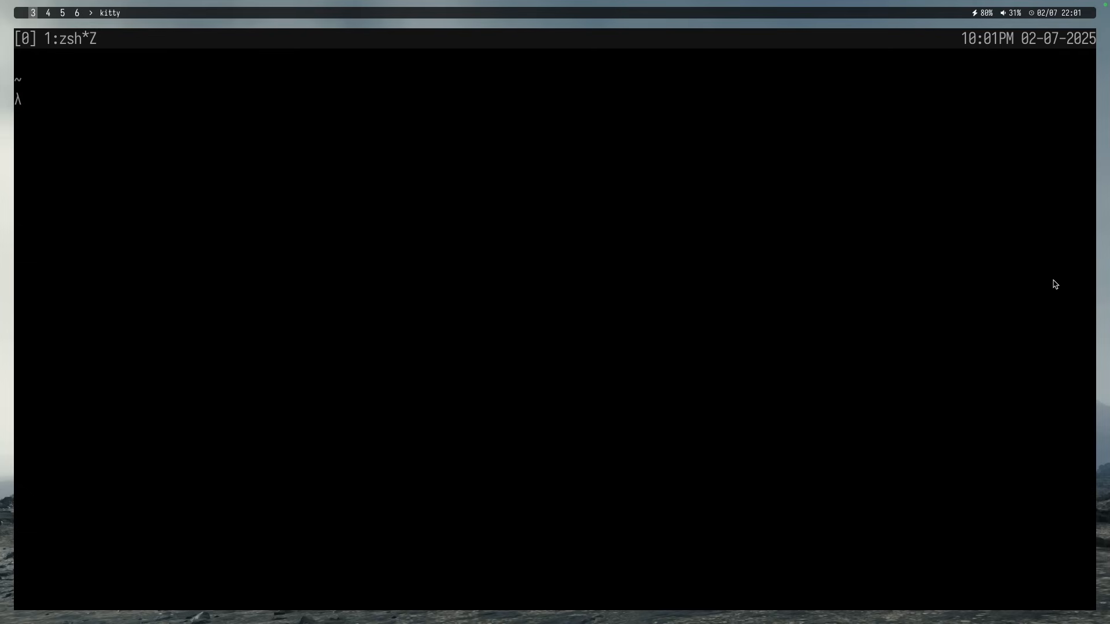
- Jump into the sokol-test folder with z sokol-test
text(z sokol-test)
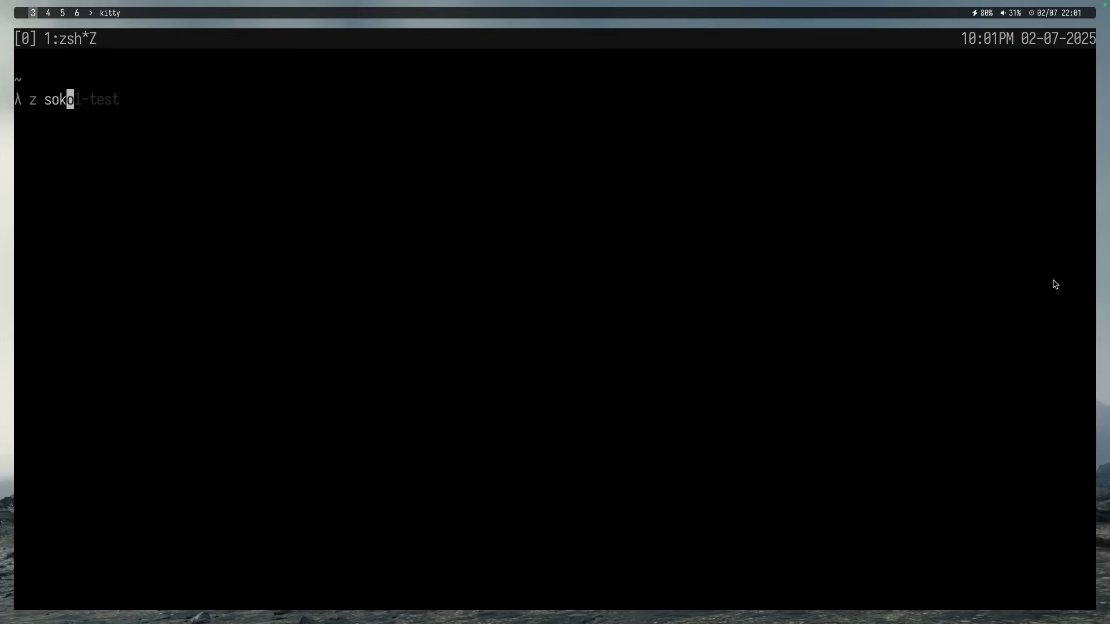
key(Return)
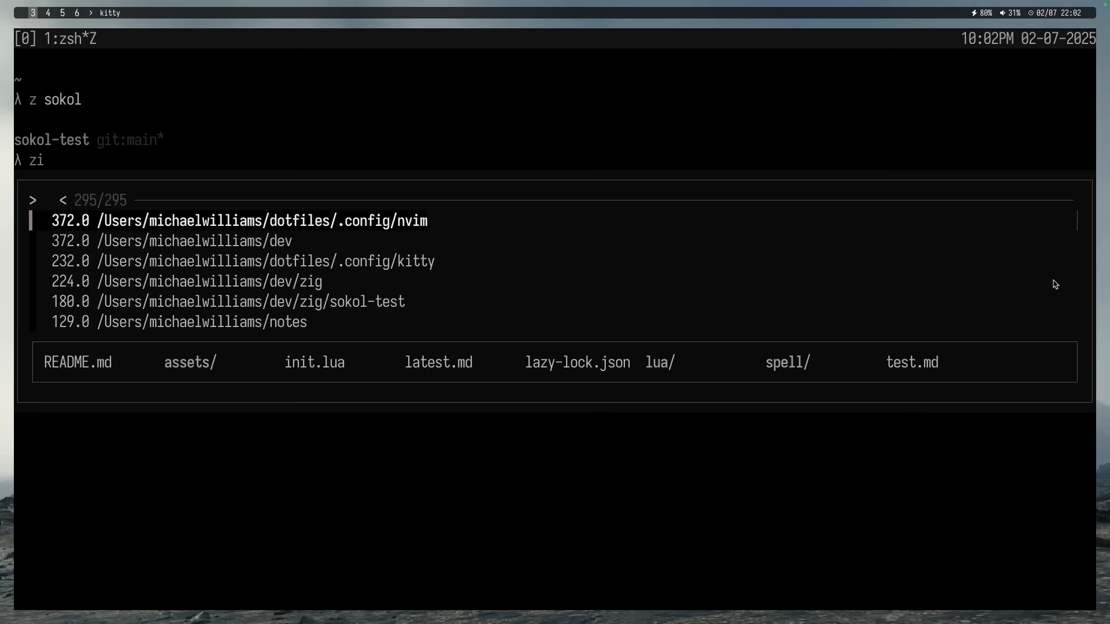
- In the zi picker, filter for sokol, then raylib, and switch to zig-raylib-test
text(sokol)
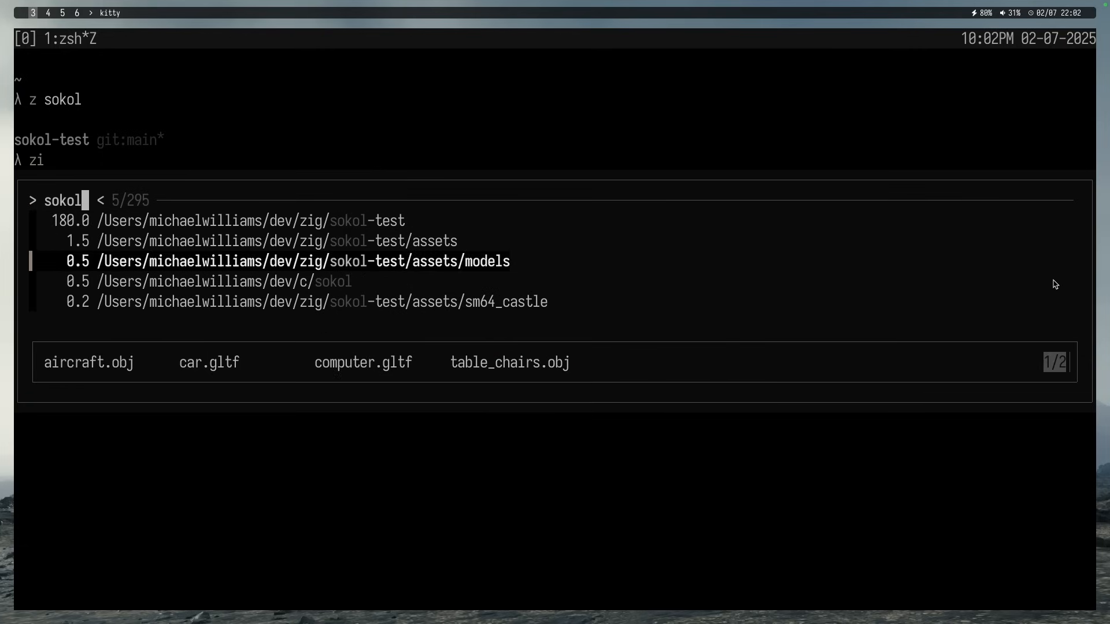
key(Up)
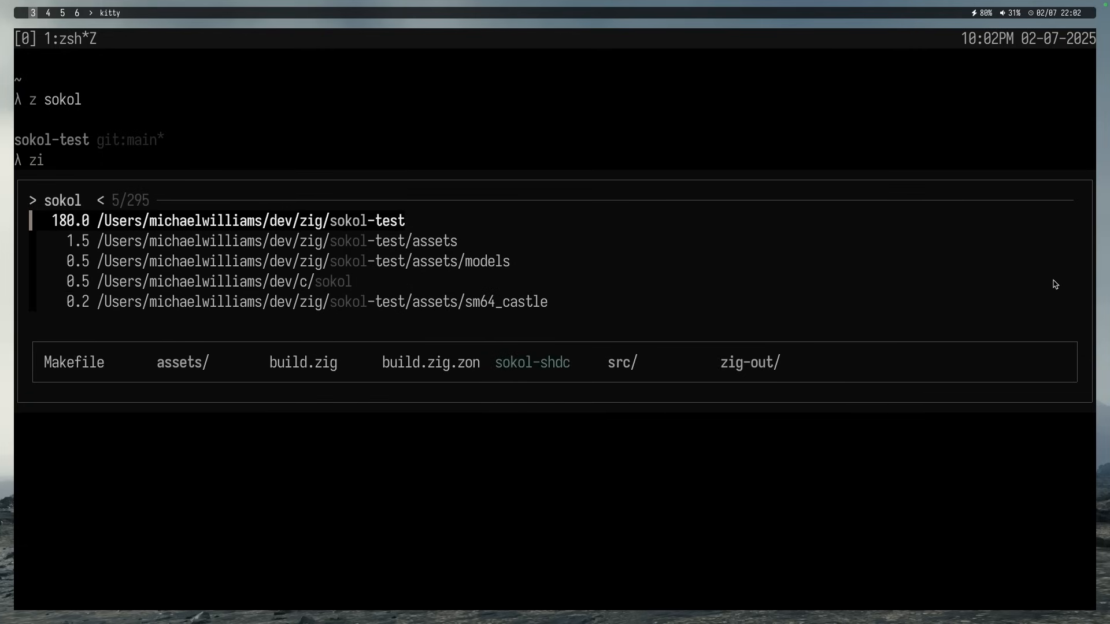
text(r)
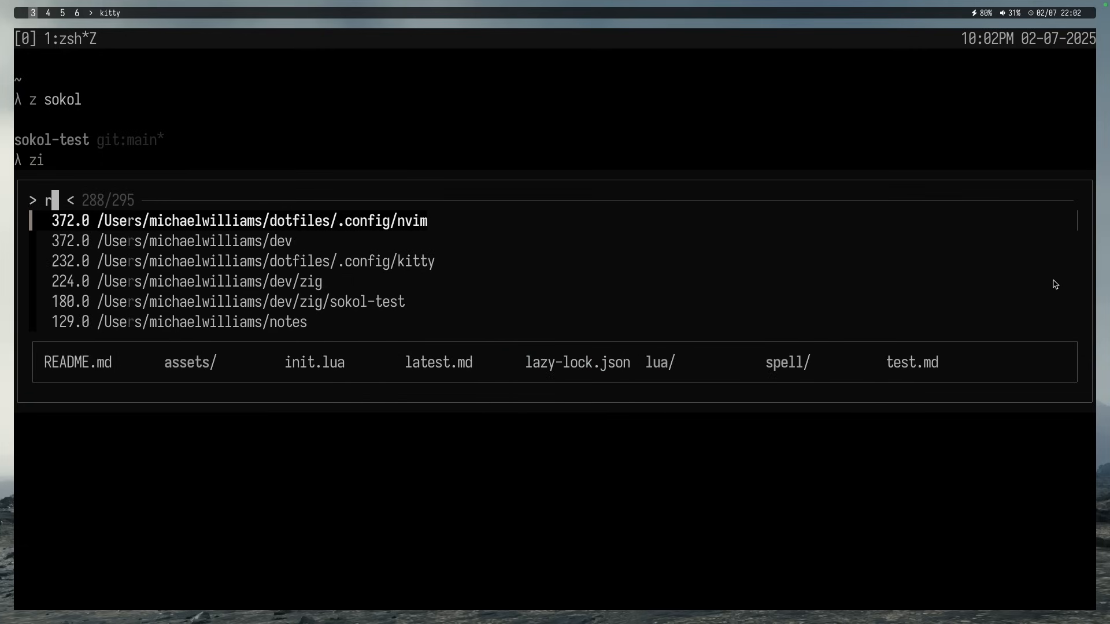
text(aylib)
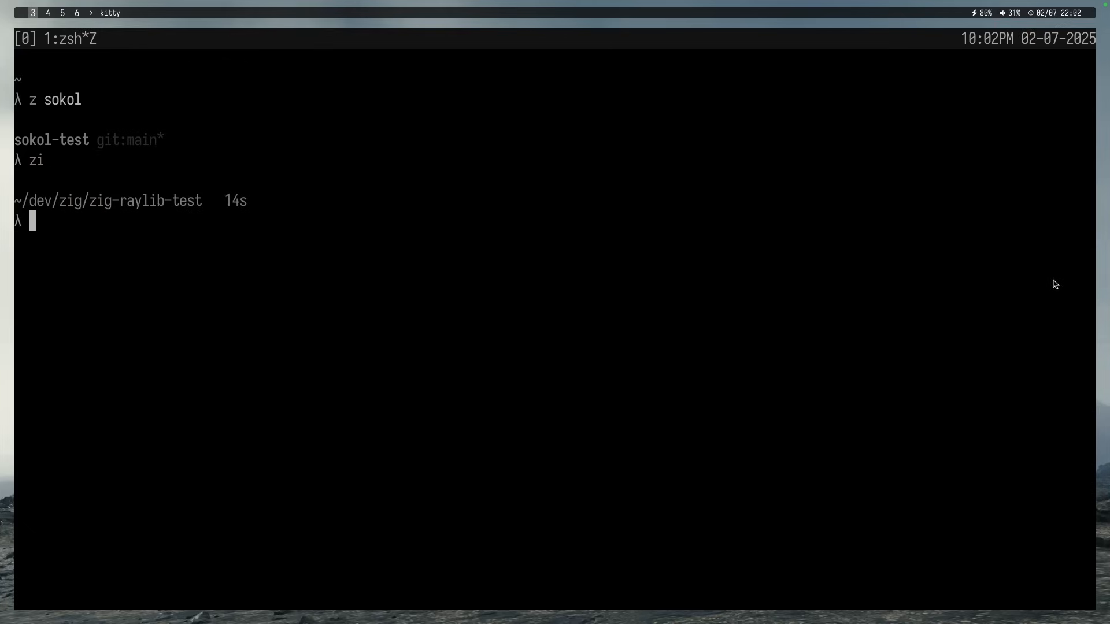
key(ctrl+l)
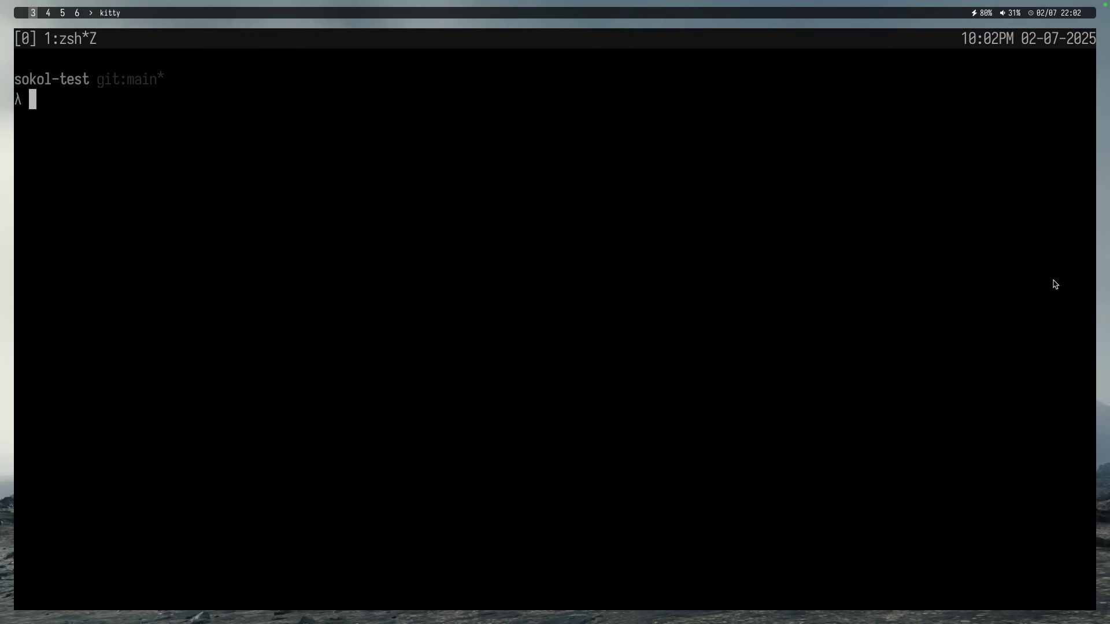
- Enter cp "$(go env GOROOT)/misc/wasm/wasm_exec.js" . at the prompt
text(cp "$(go env GOROOT)/misc/wasm/wasm_exec.js" .)
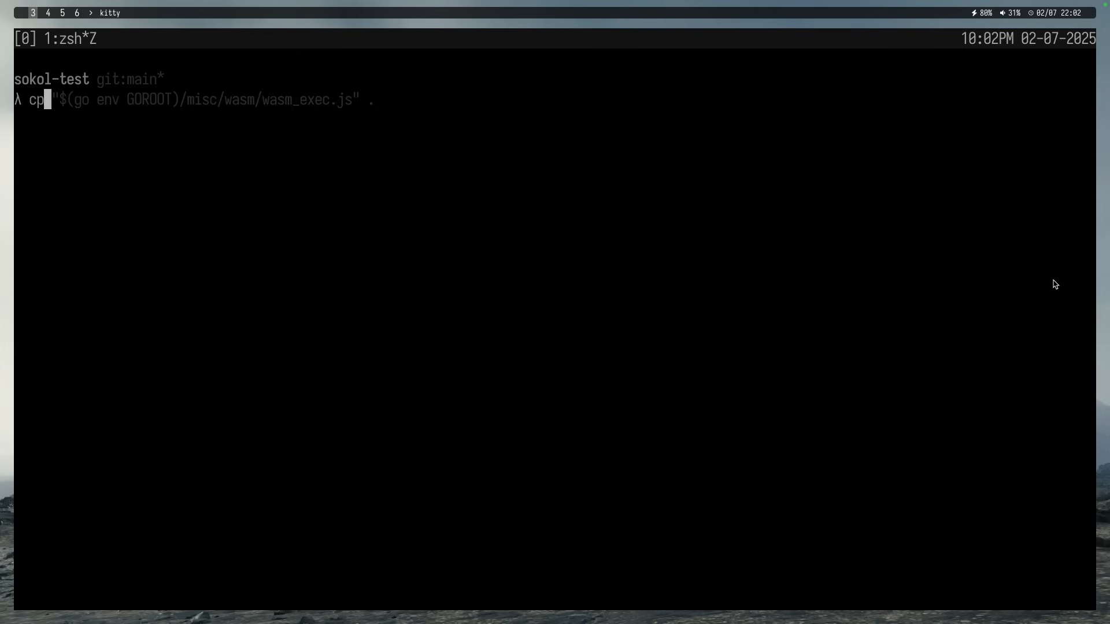
key(ctrl+c)
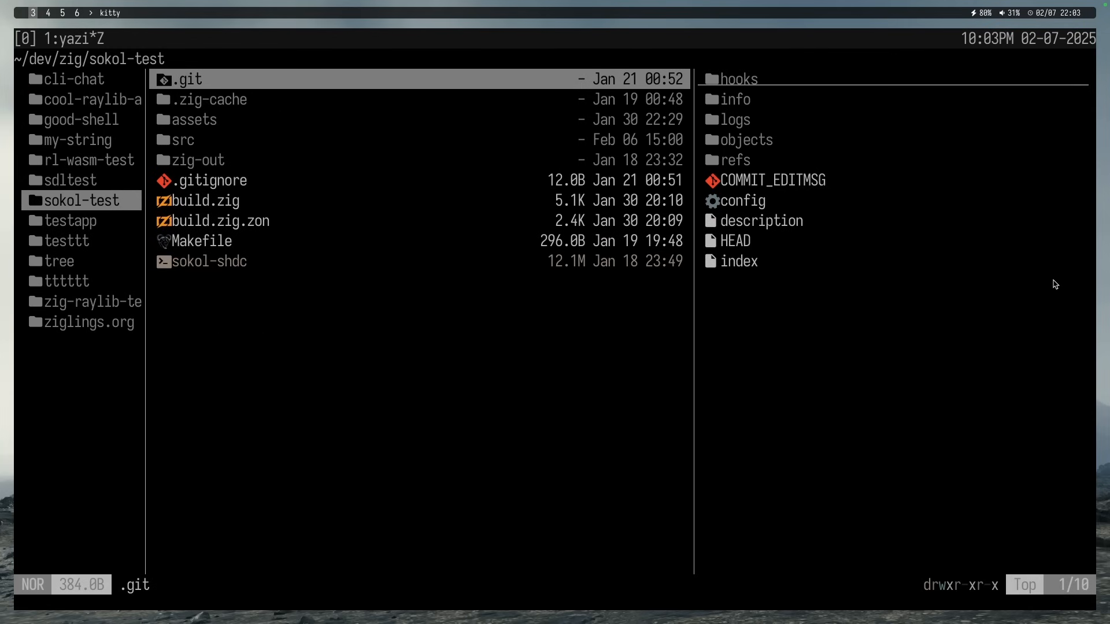
- Select an entry in yazi to move toward the hw2 folder
click(193, 119)
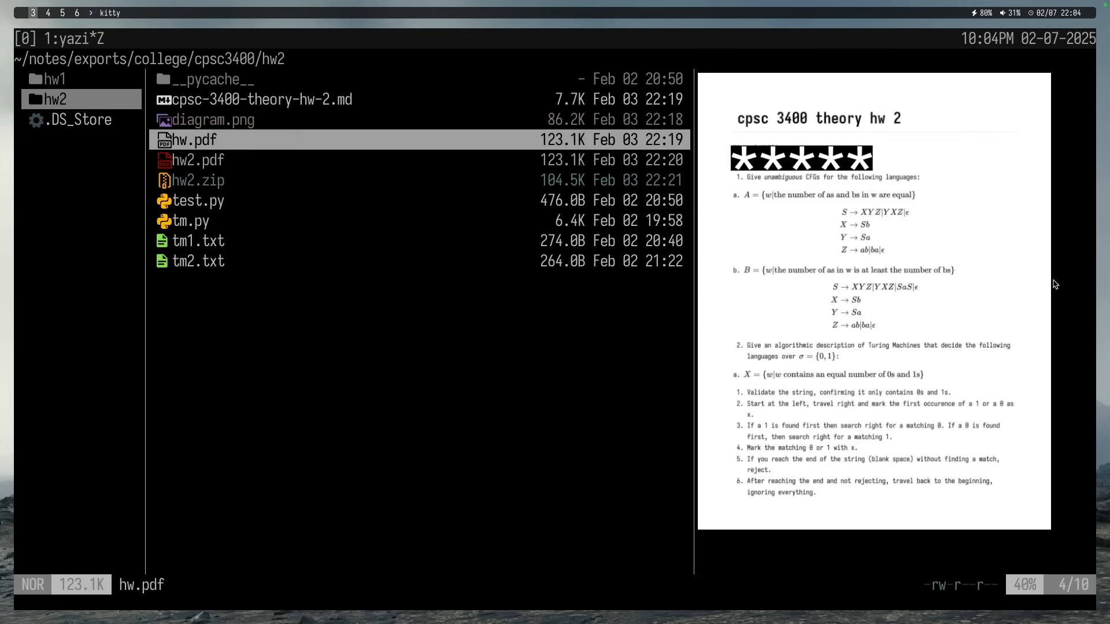
mouse_move(893, 494)
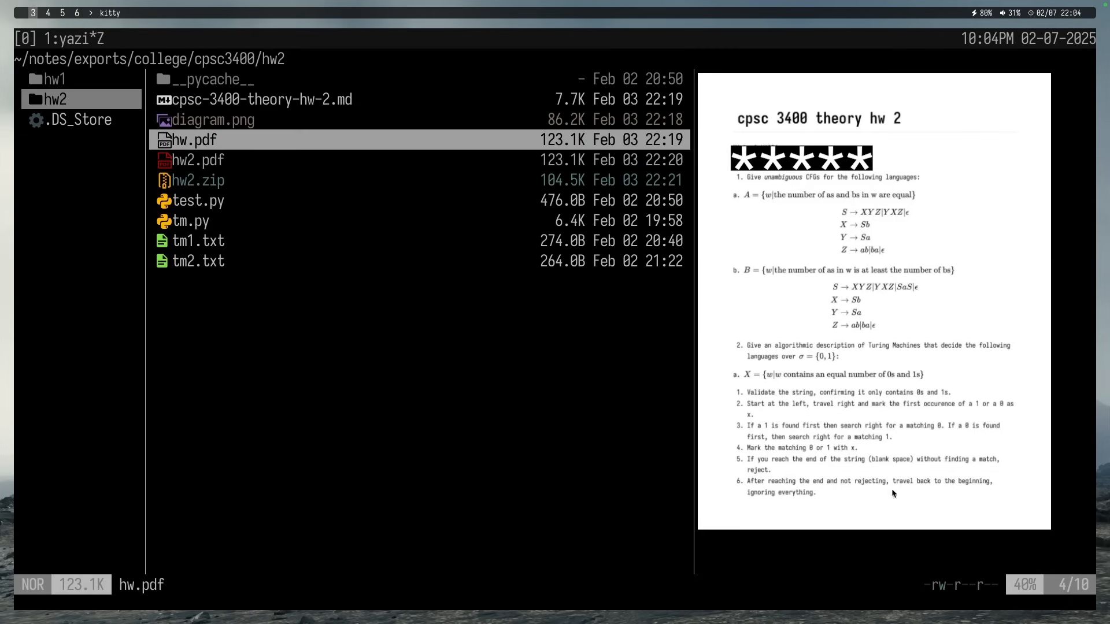
mouse_move(926, 186)
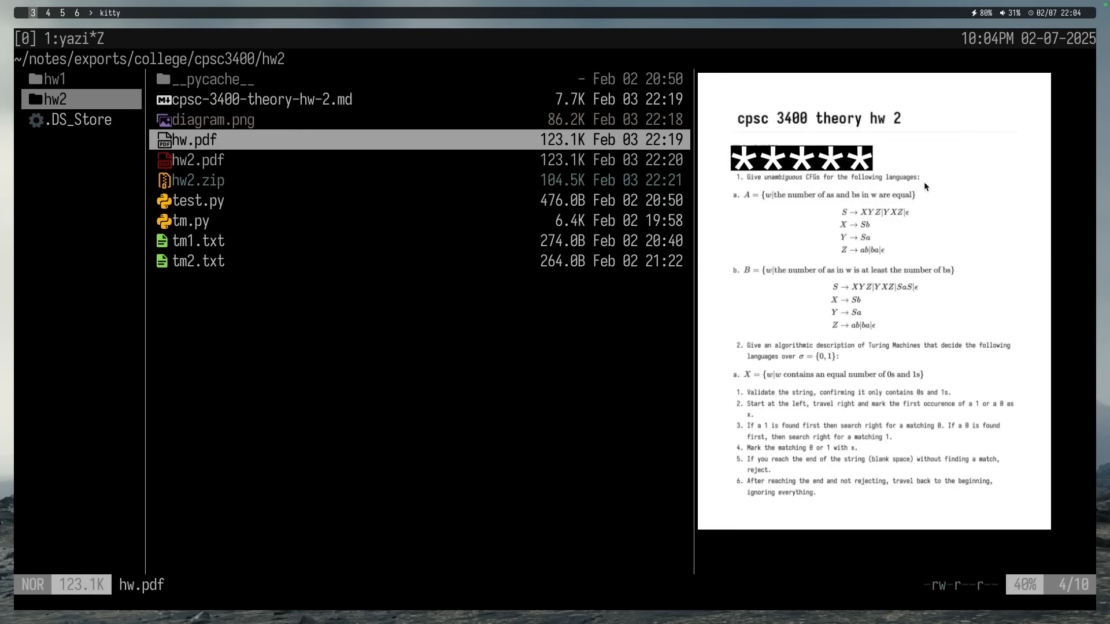
mouse_move(1074, 485)
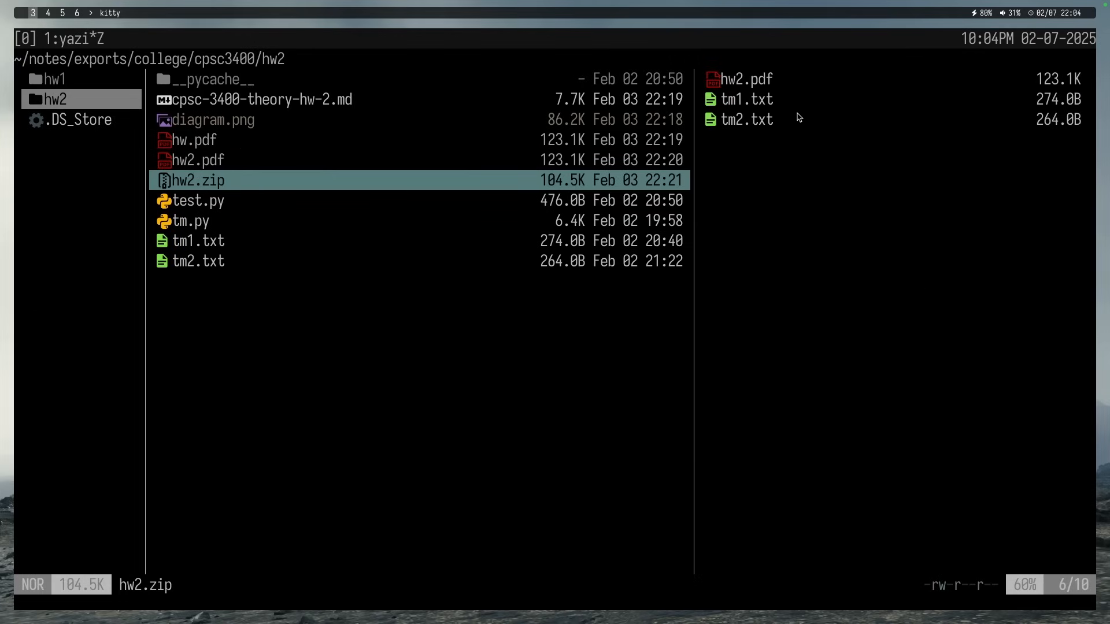
mouse_move(799, 225)
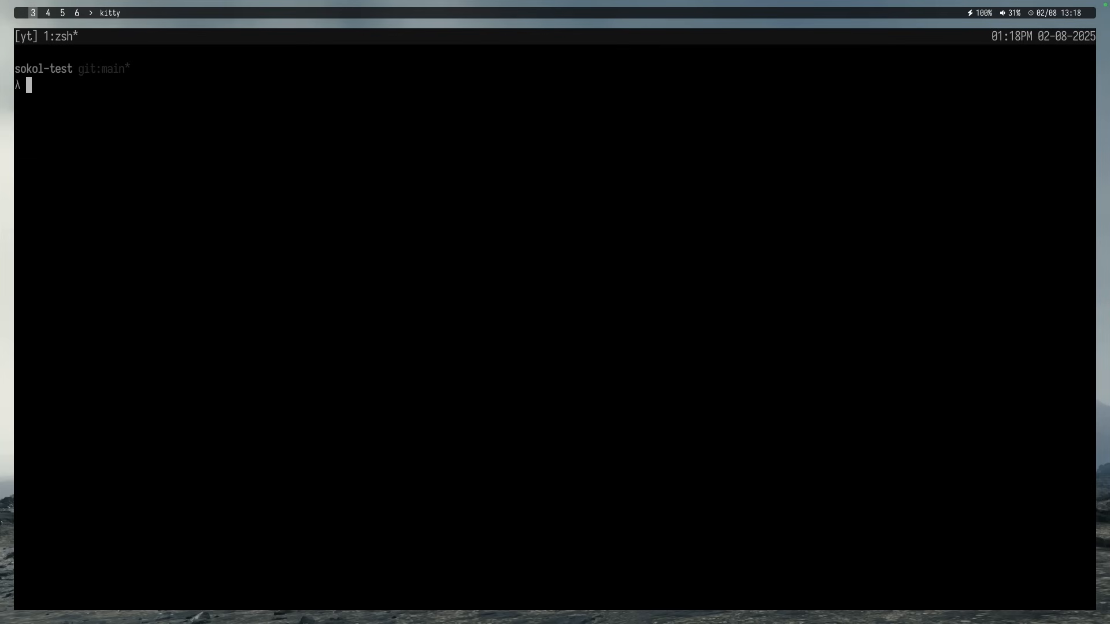
- Enter the lazygit command and scroll down
text(lazygit)
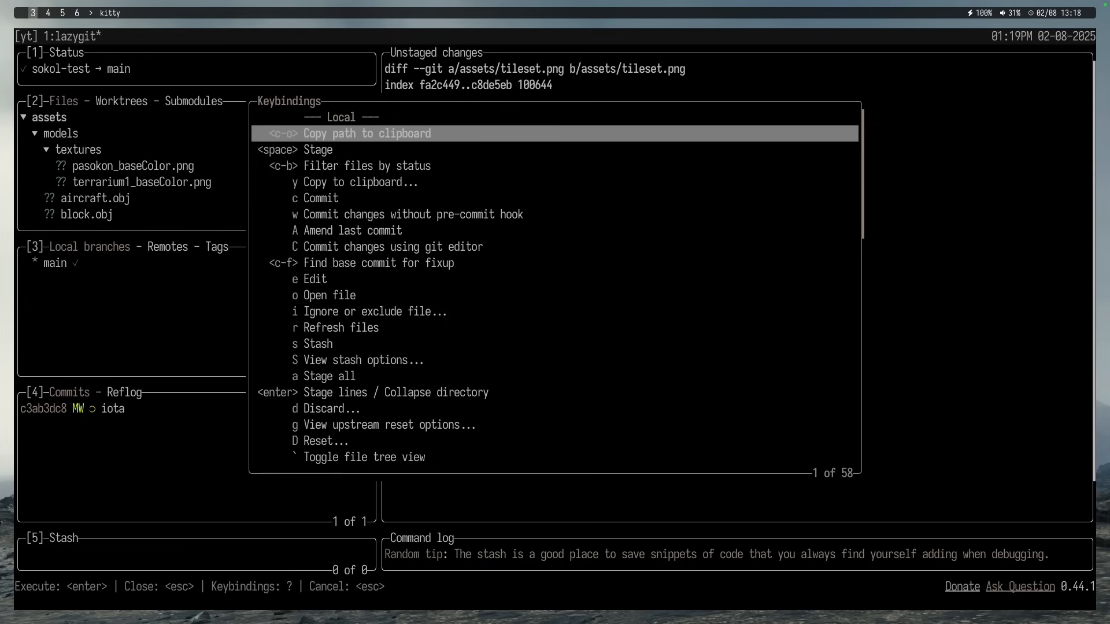
scroll(down, 3)
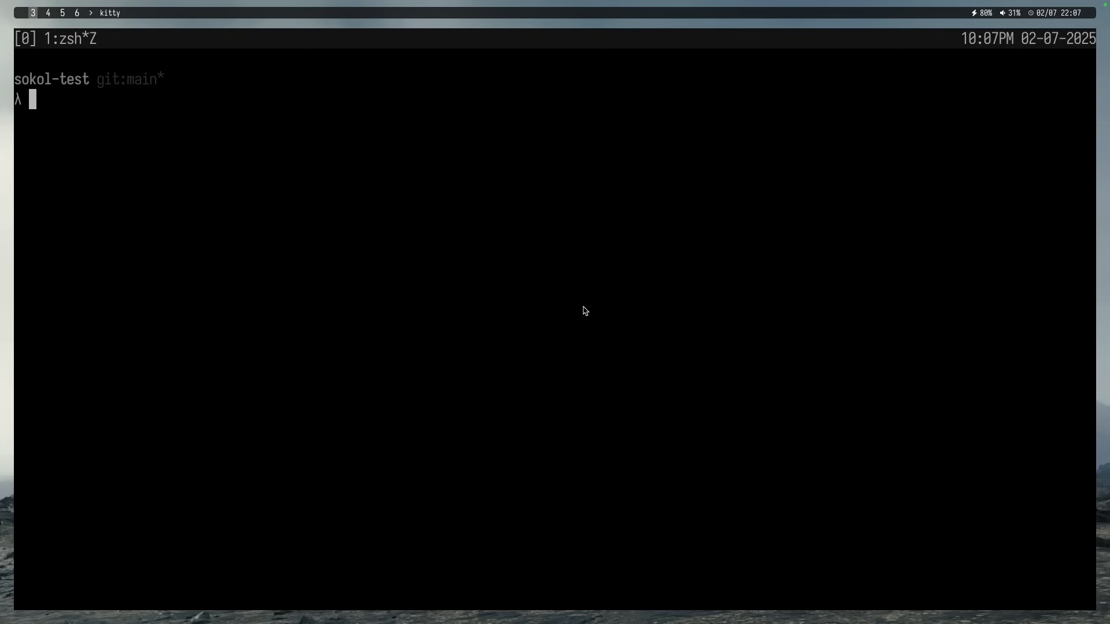
mouse_move(237, 87)
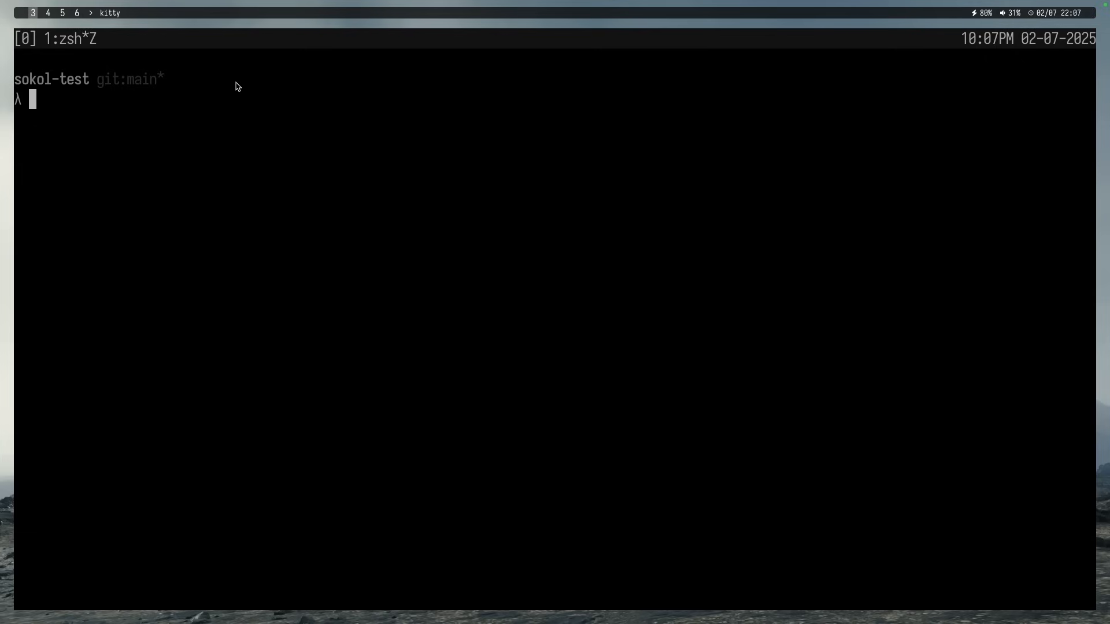
mouse_move(111, 95)
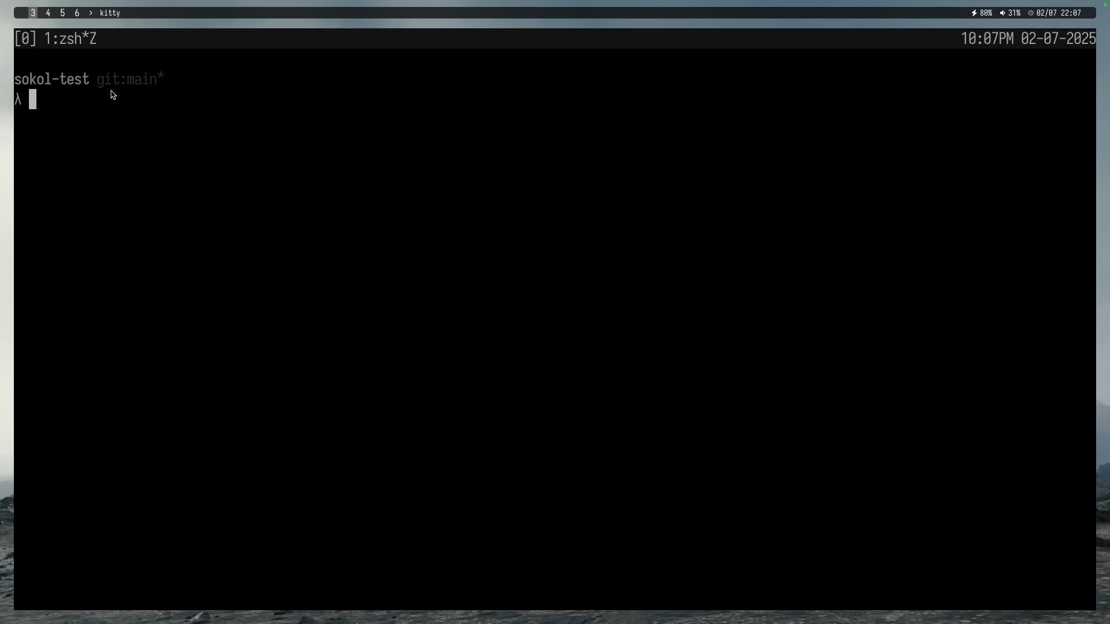
mouse_move(105, 85)
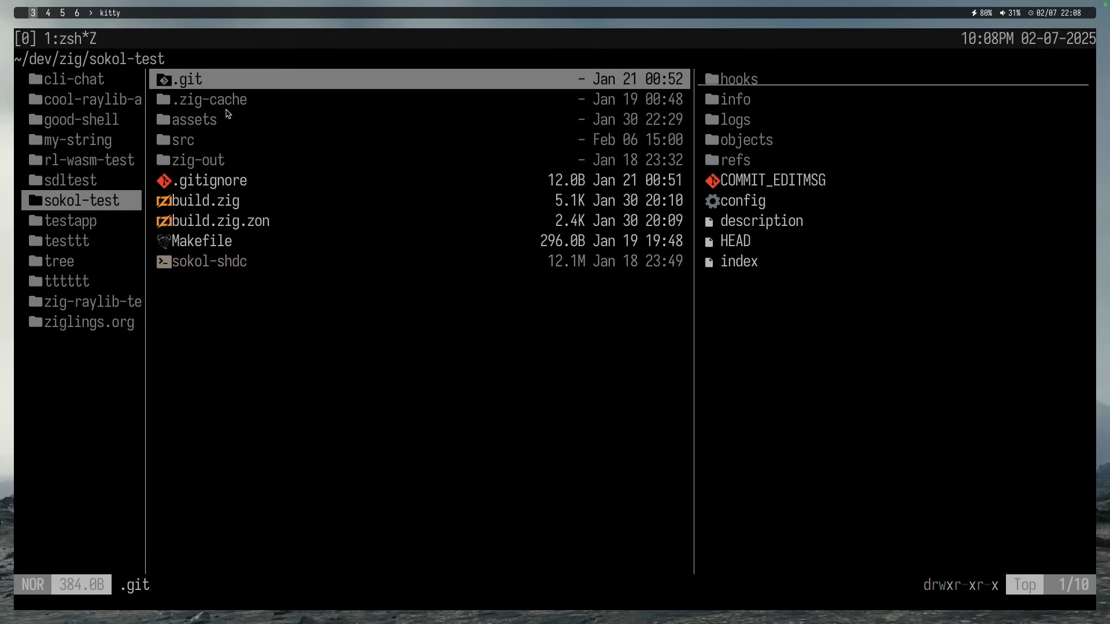
- Quit yazi with q and run neofetch to show system information
key(q)
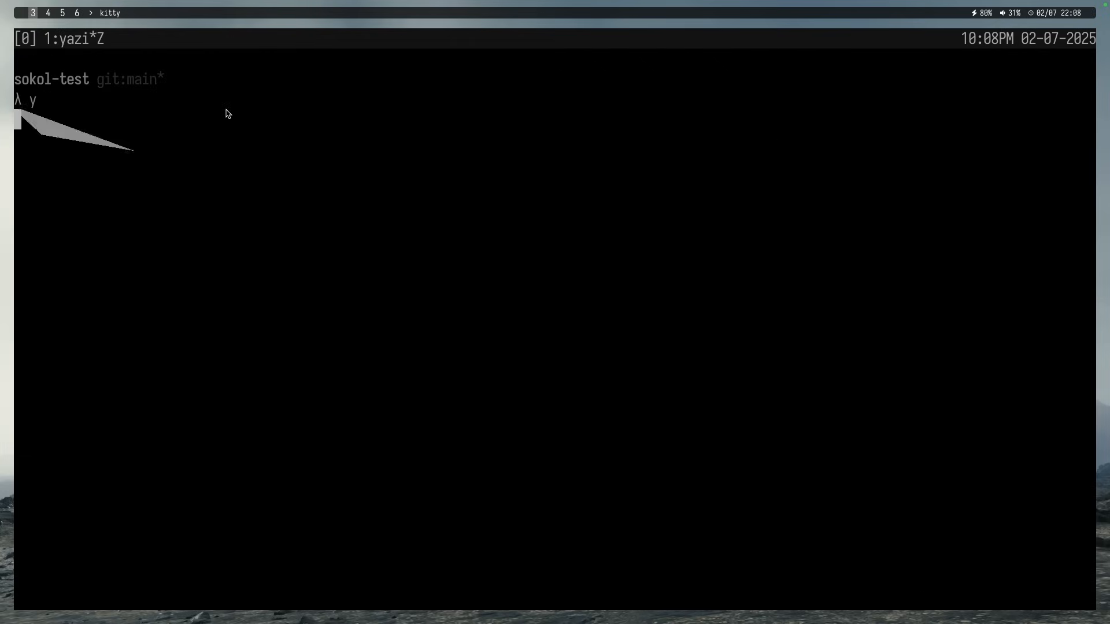
key(Return)
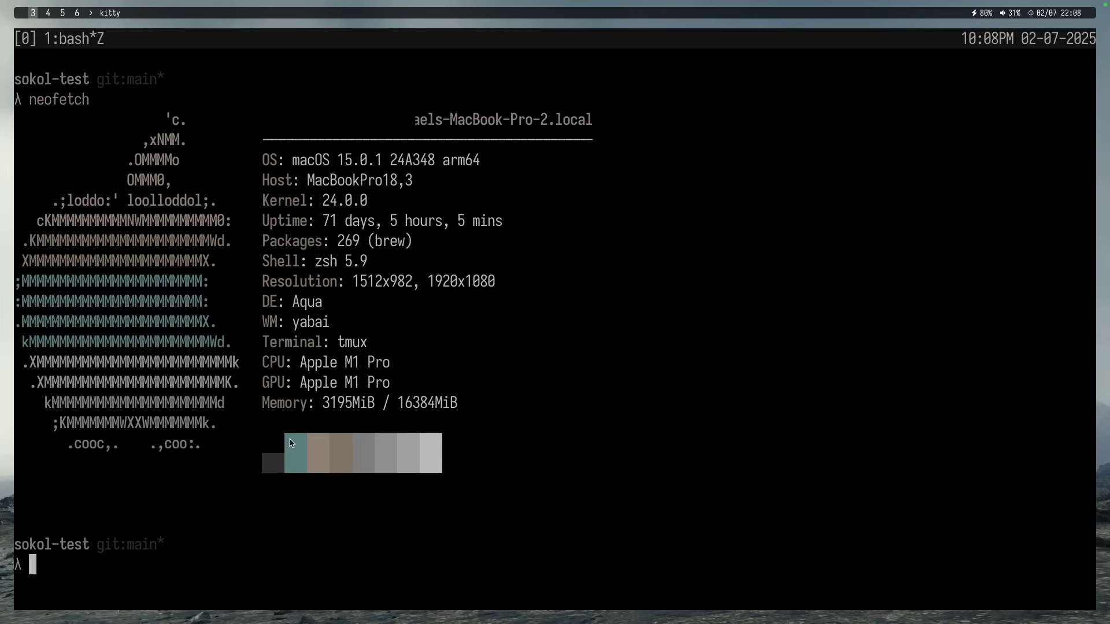
mouse_move(321, 464)
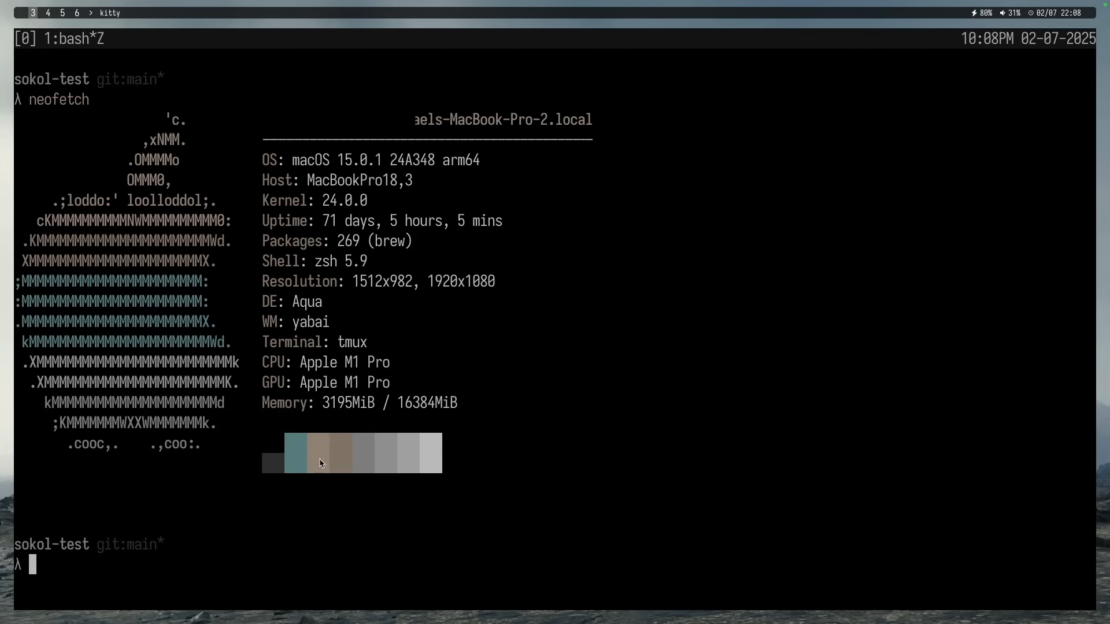
mouse_move(514, 442)
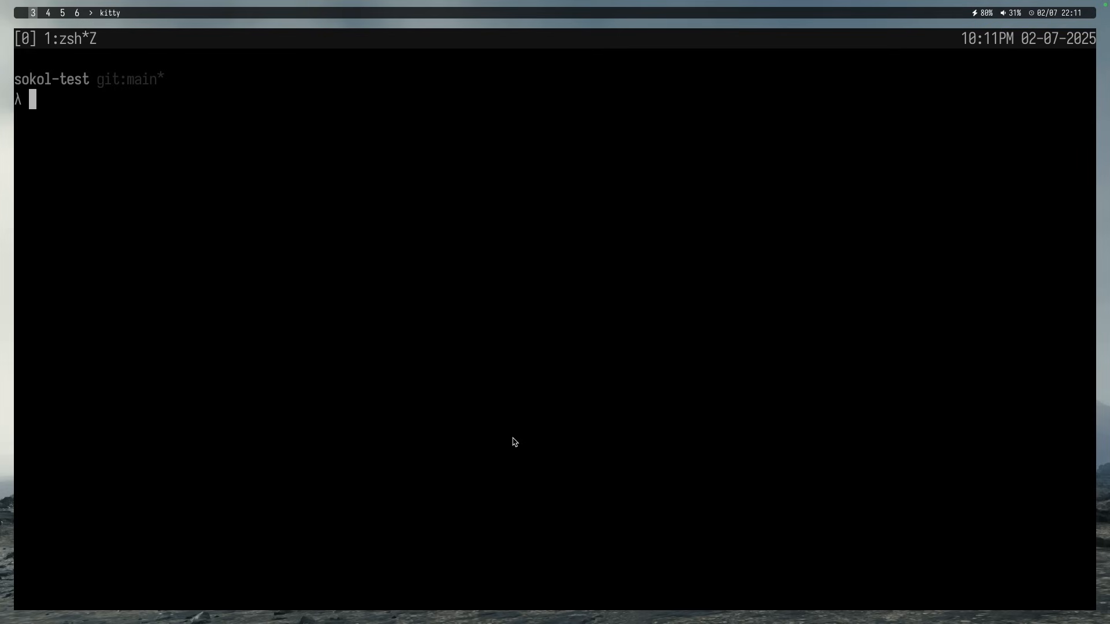
- Jump to the kitty config folder with z kitty and browse kitty.conf's font settings
text(z kitty)
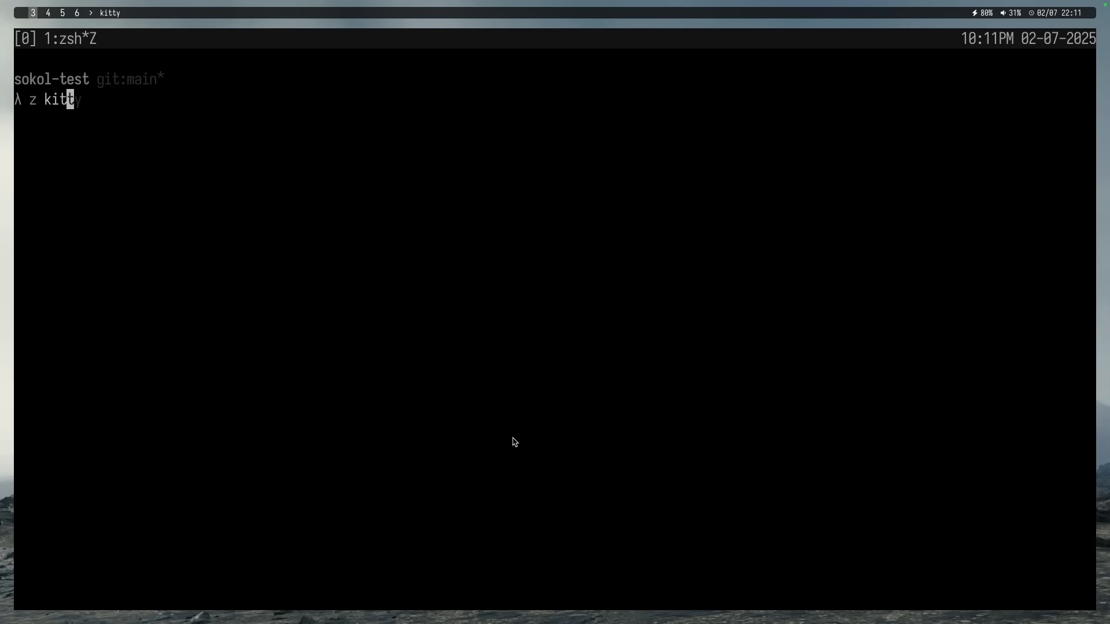
key(Return)
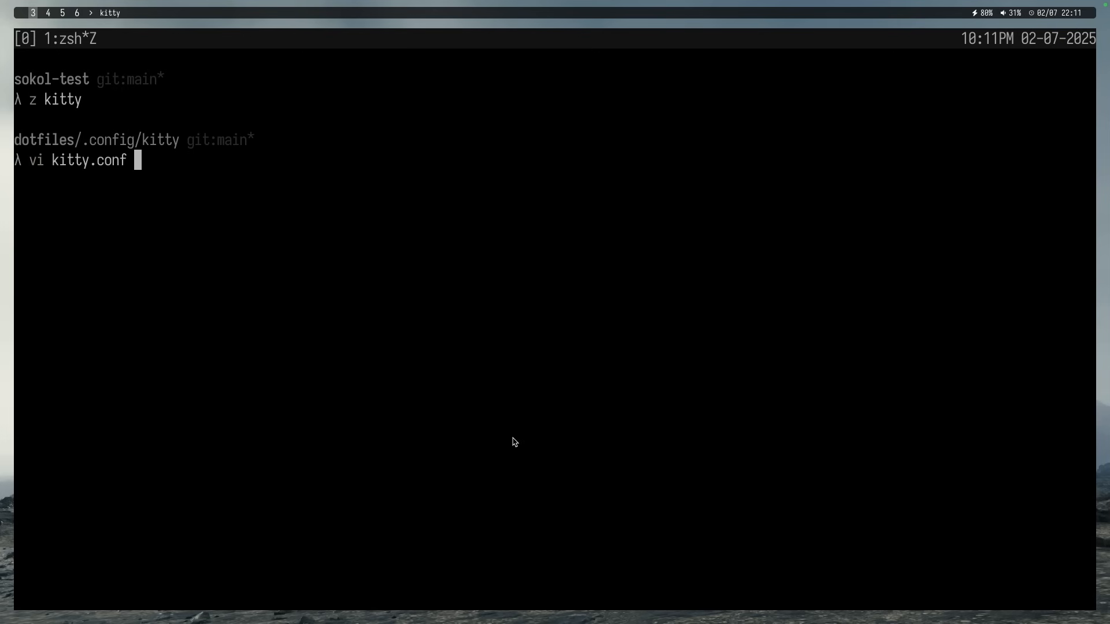
key(Return)
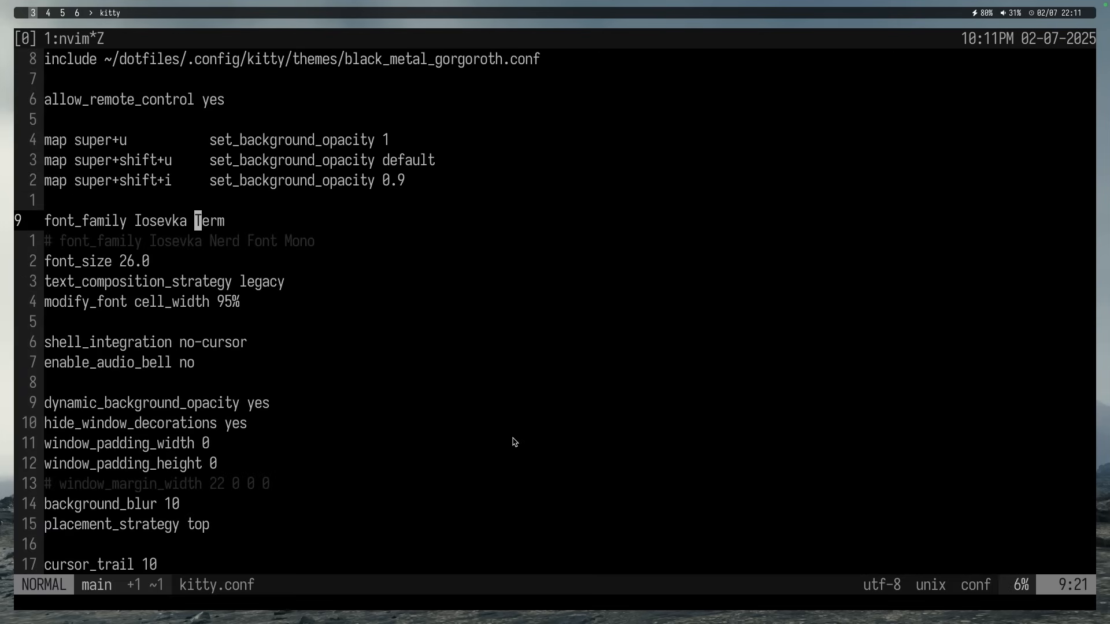
key(v)
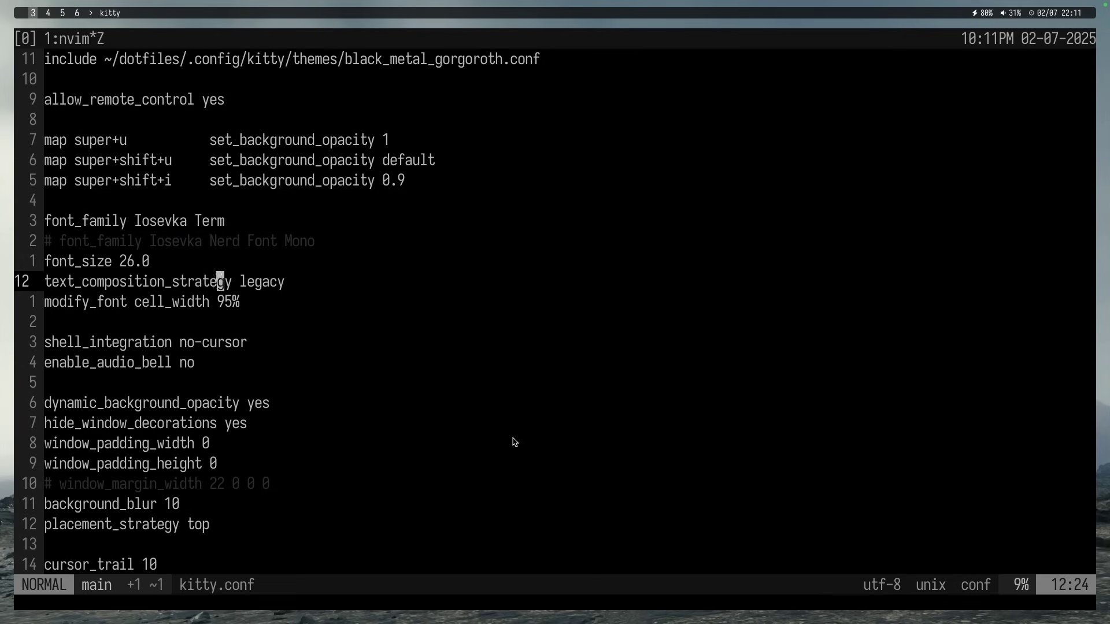
key(j)
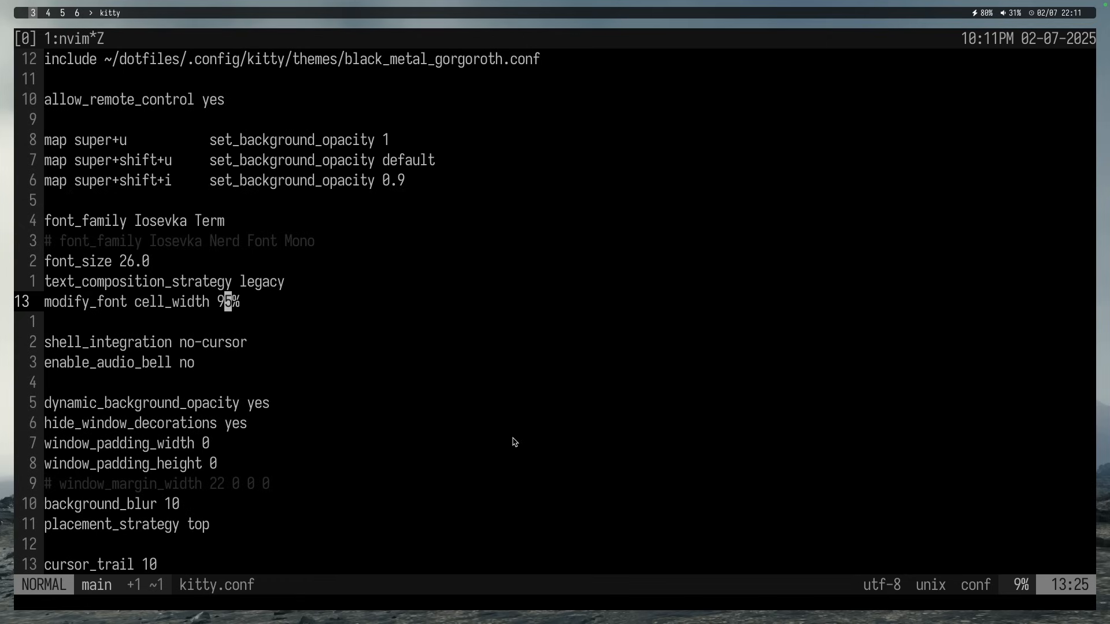
key(k)
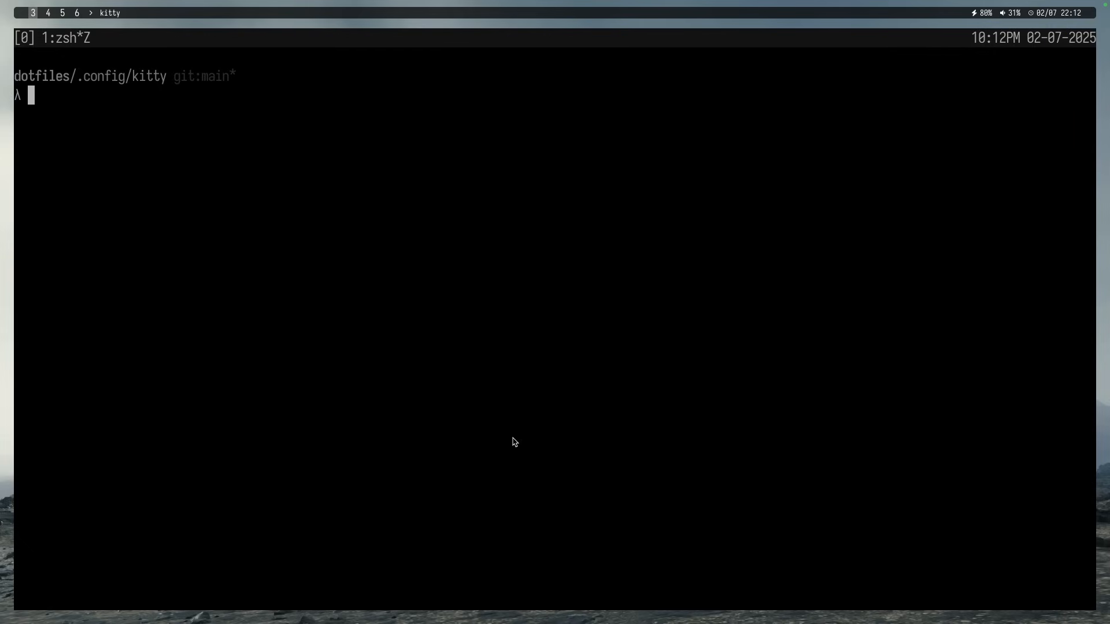
- Launch Neovim at the prompt and scroll down through the imports
text(nvim kitty.conf)
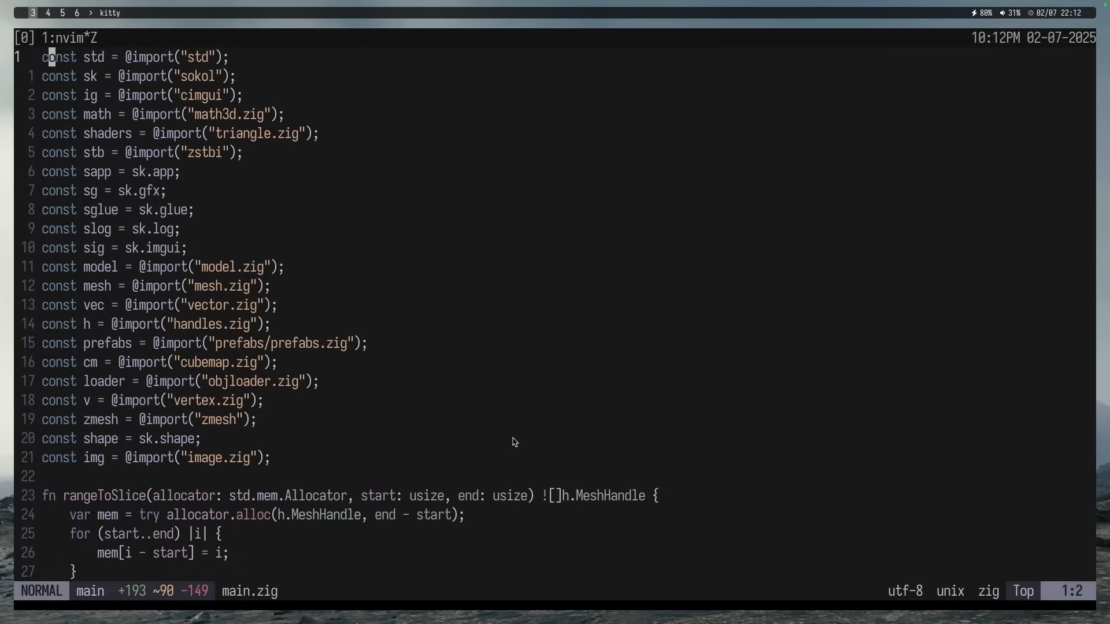
scroll(down, 3)
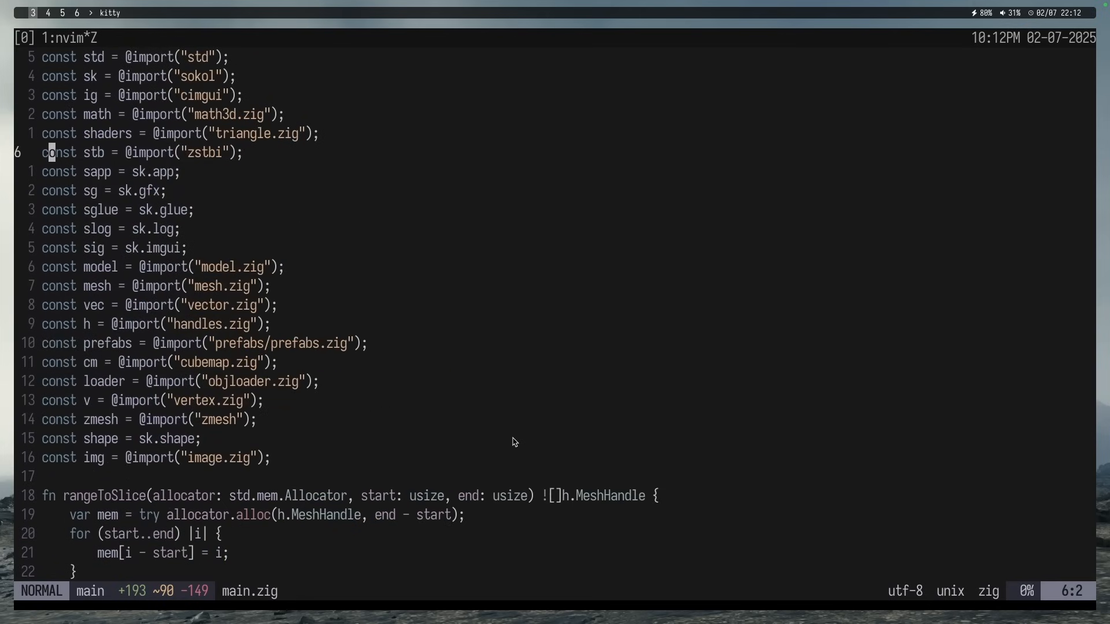
mouse_move(611, 619)
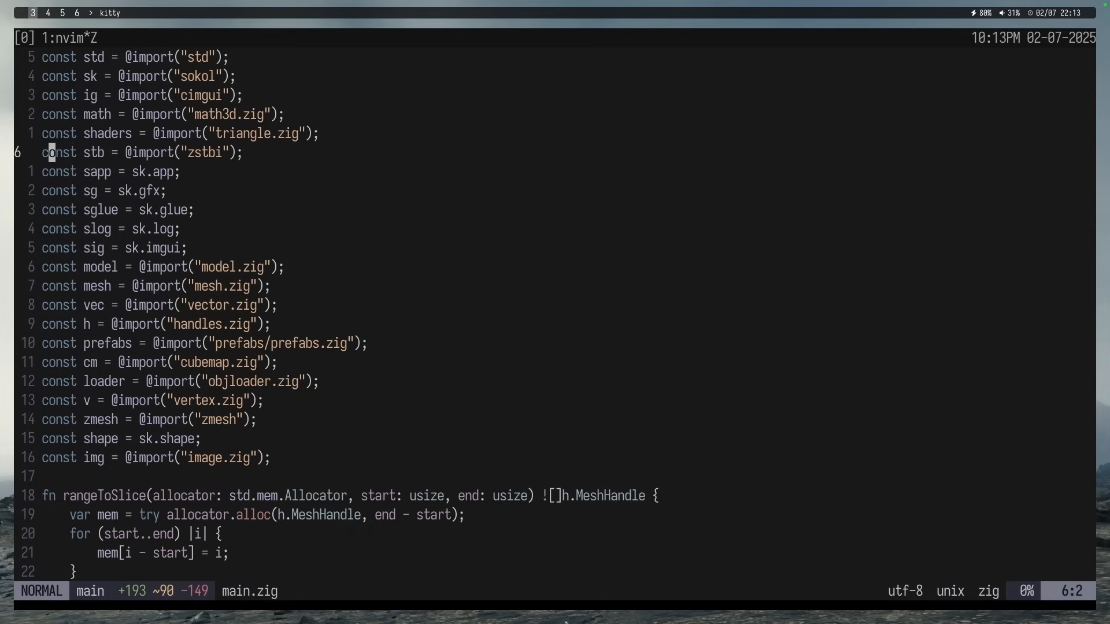
mouse_move(533, 582)
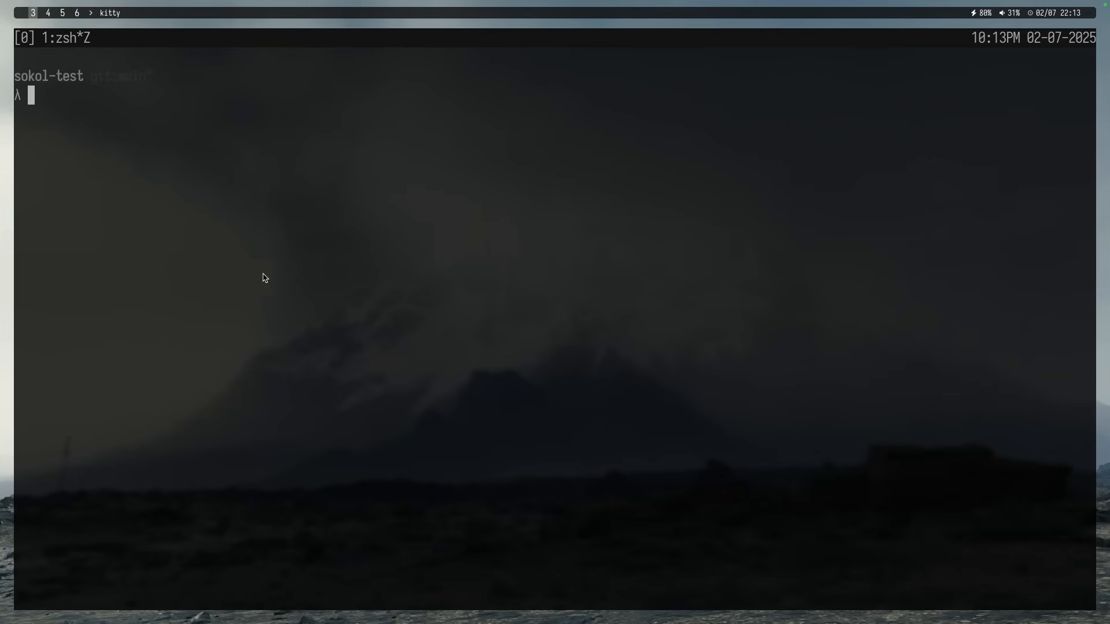
mouse_move(504, 478)
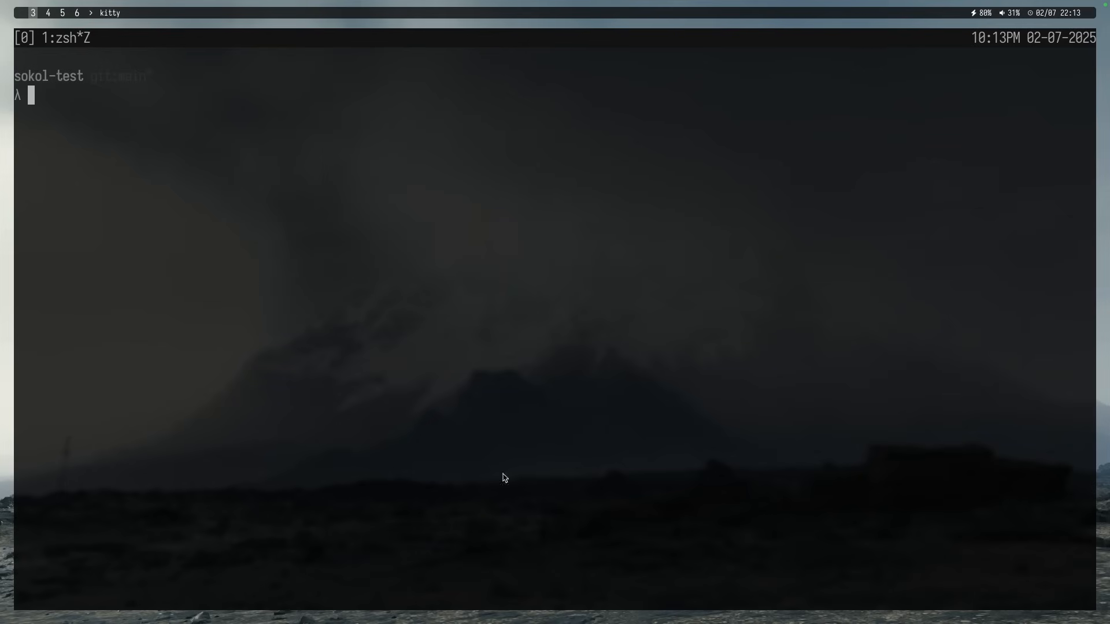
text(vi)
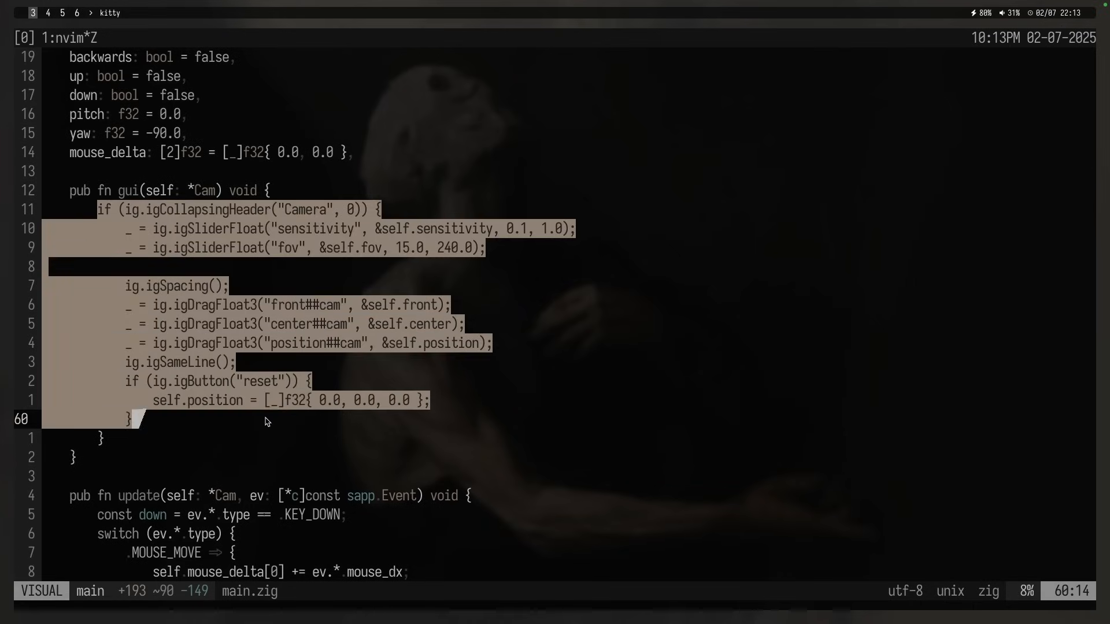
key(Escape)
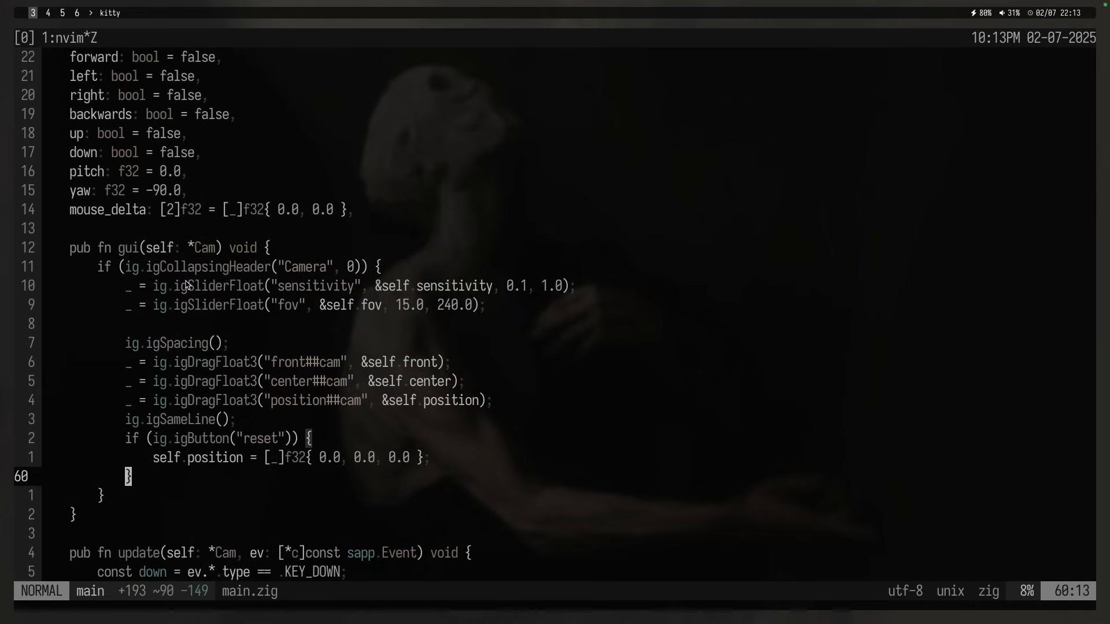
scroll(down, 3)
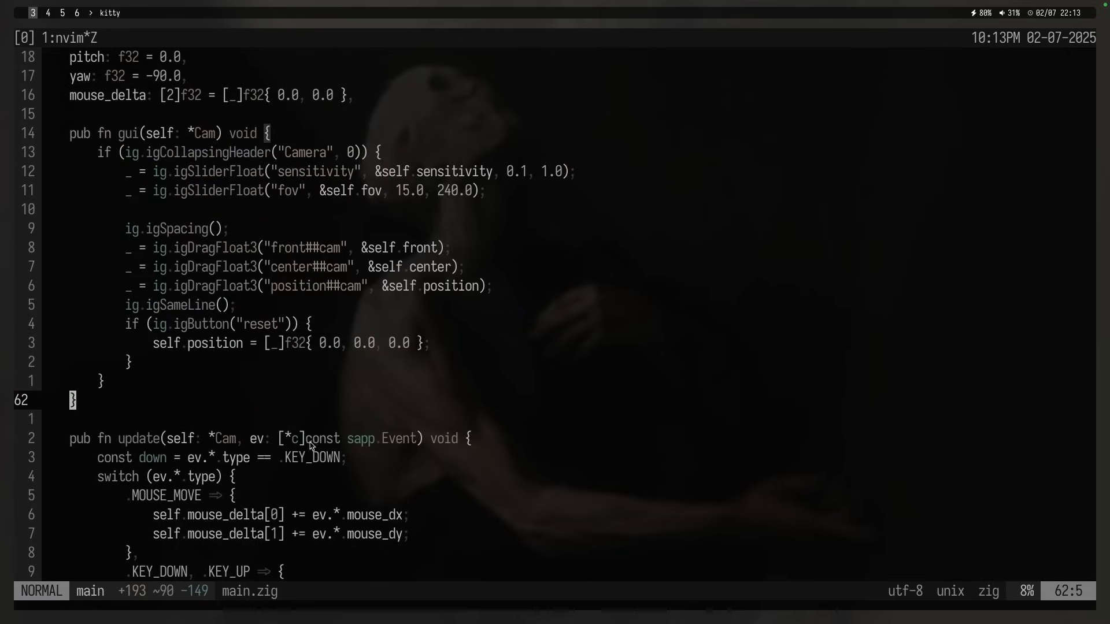
mouse_move(736, 299)
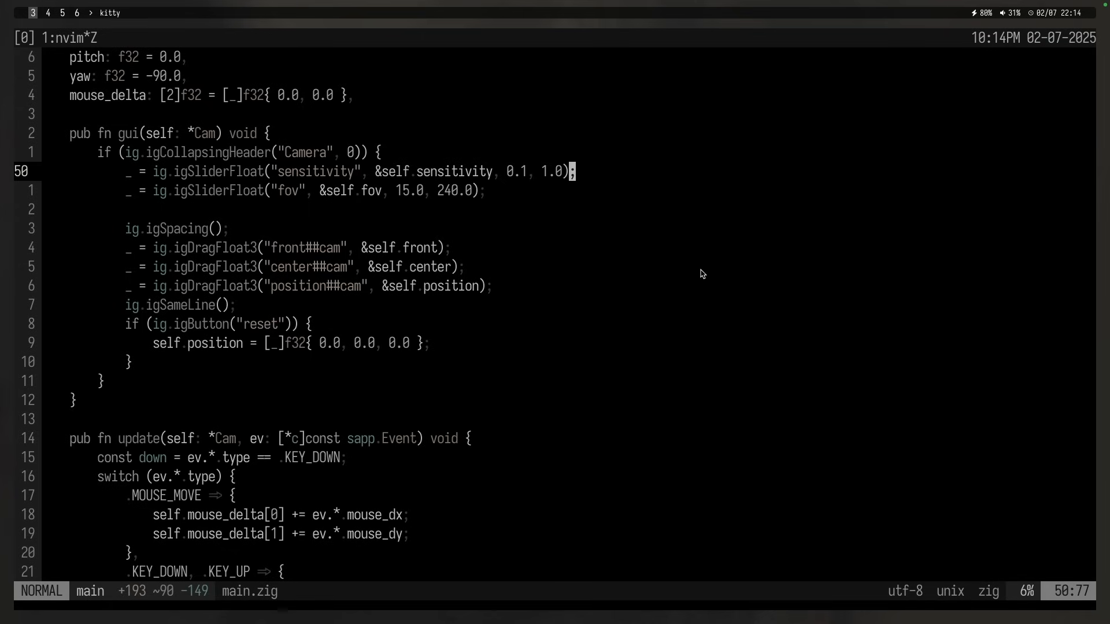
mouse_move(189, 233)
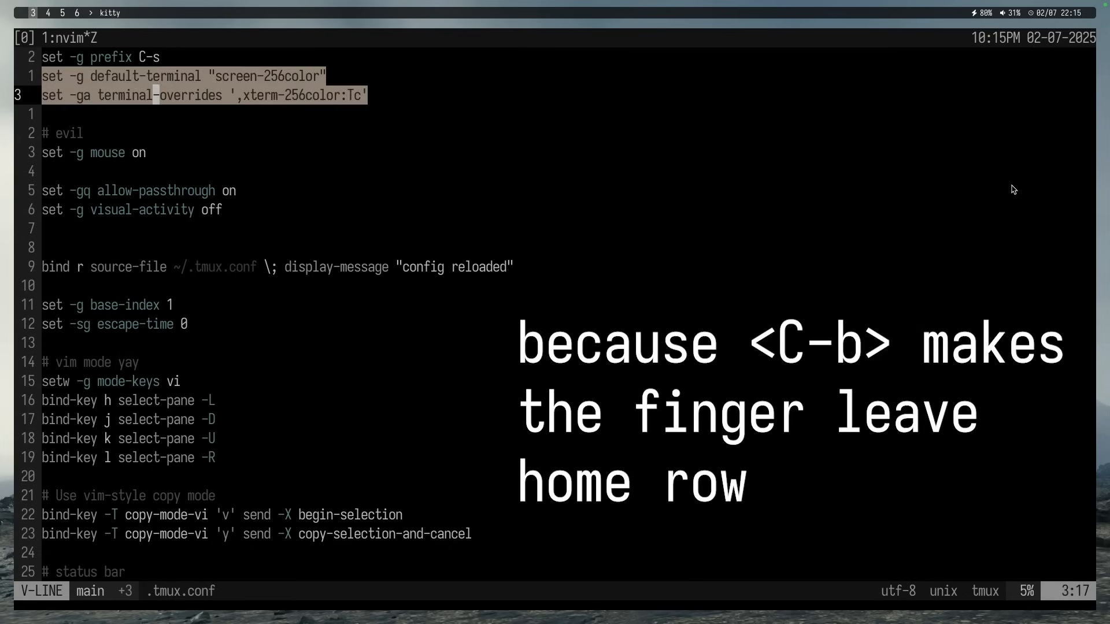
- Review .tmux.conf in Neovim, clearing the selected terminal settings lines without editing
key(Escape)
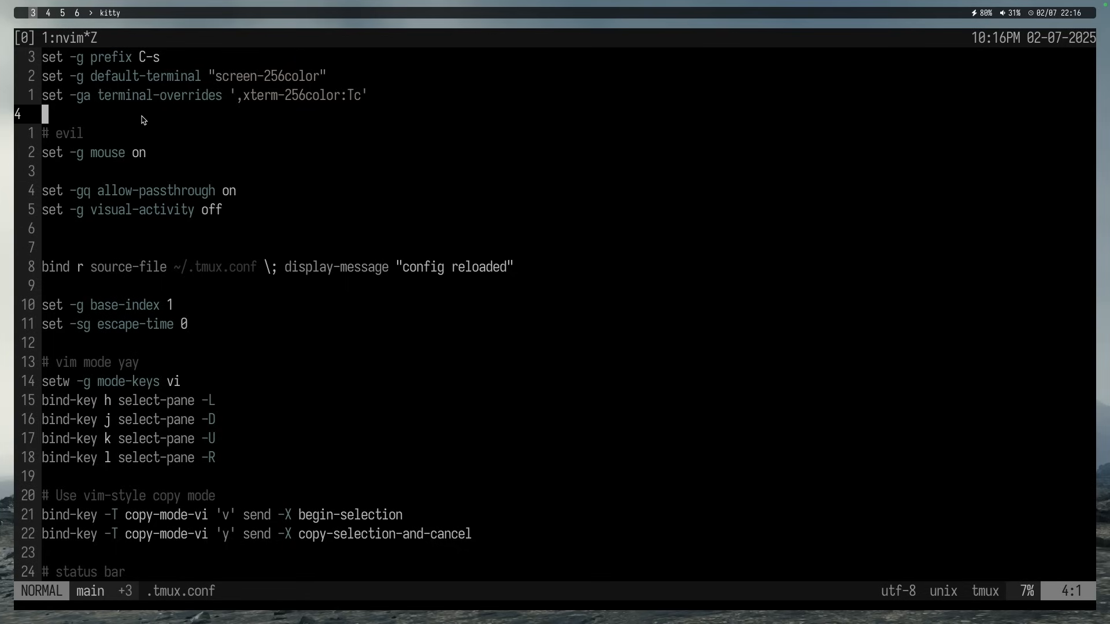
mouse_move(46, 136)
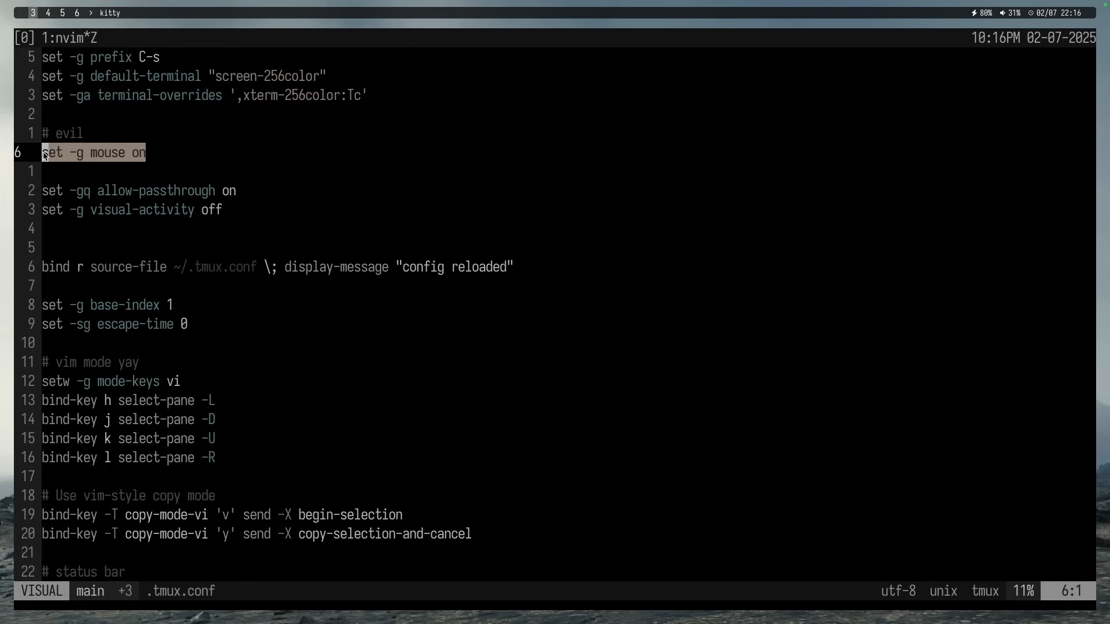
key(Escape)
text(brew hel)
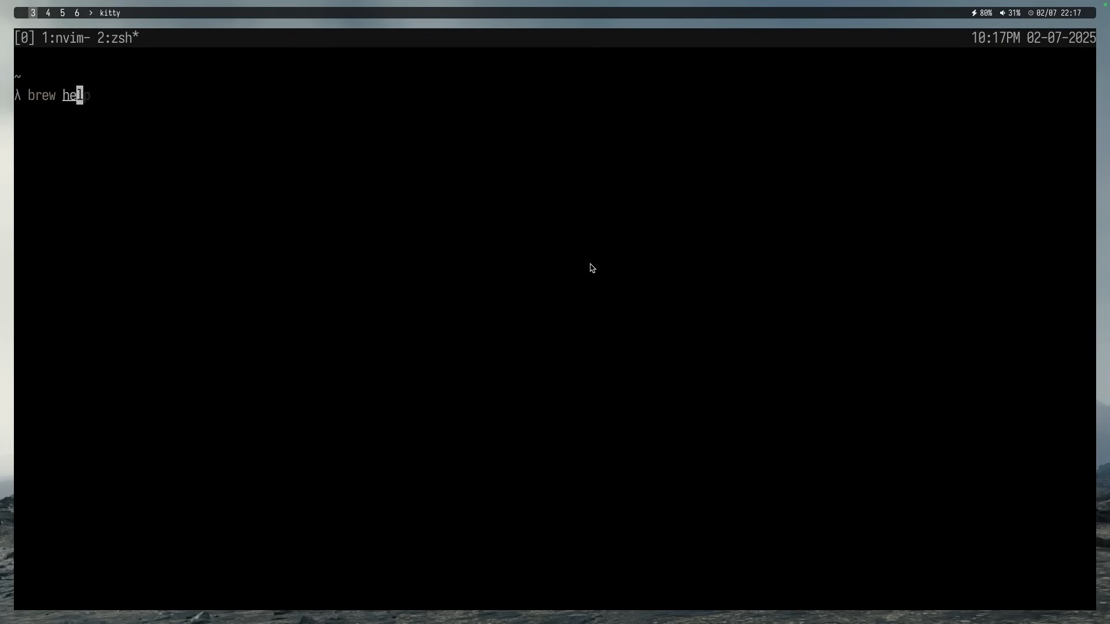
- Run brew help in the new zsh shell, then clear the screen with Ctrl-L
key(Return)
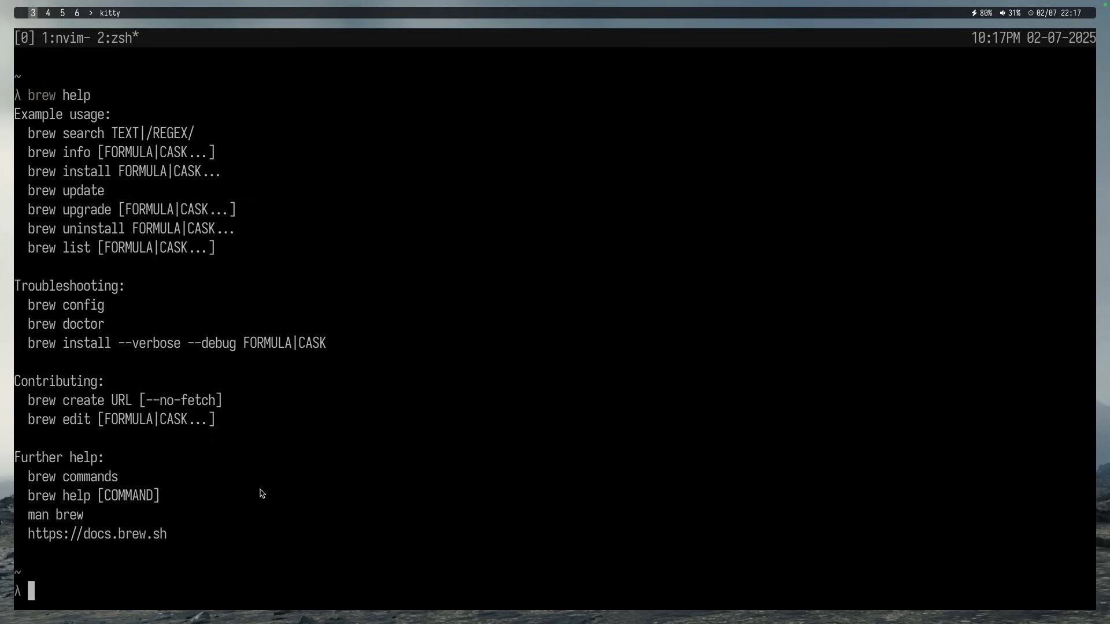
mouse_move(320, 307)
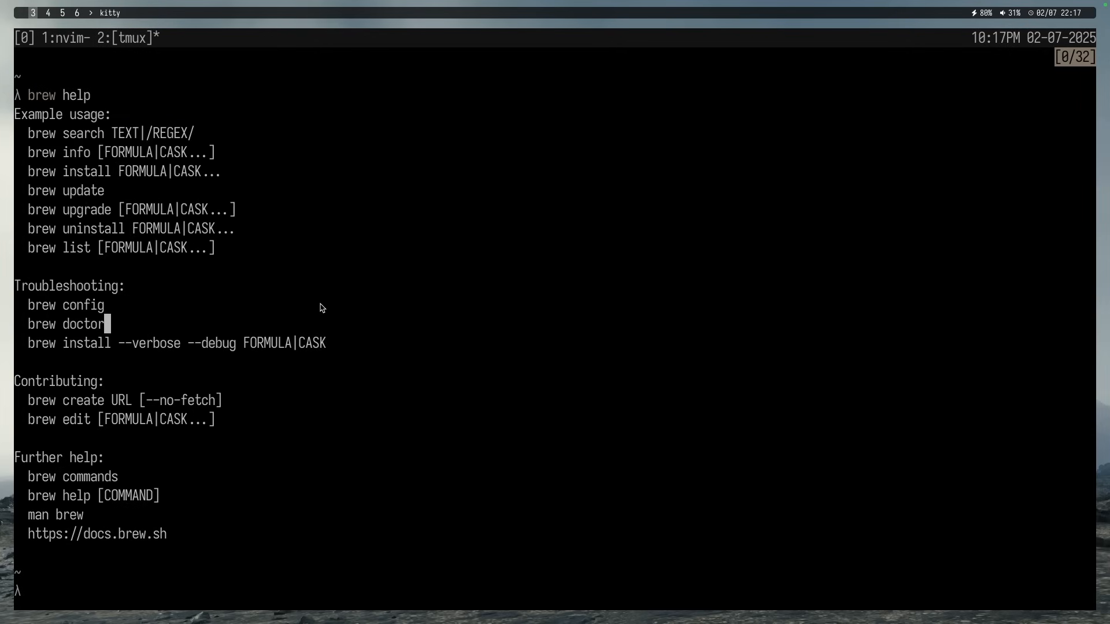
mouse_move(151, 383)
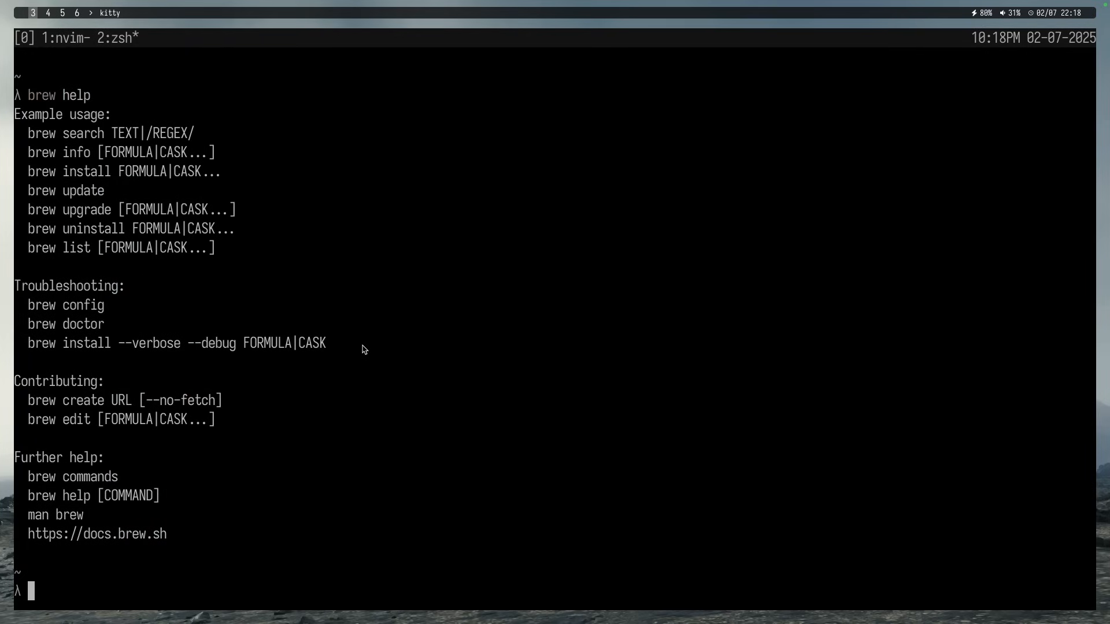
key(ctrl+l)
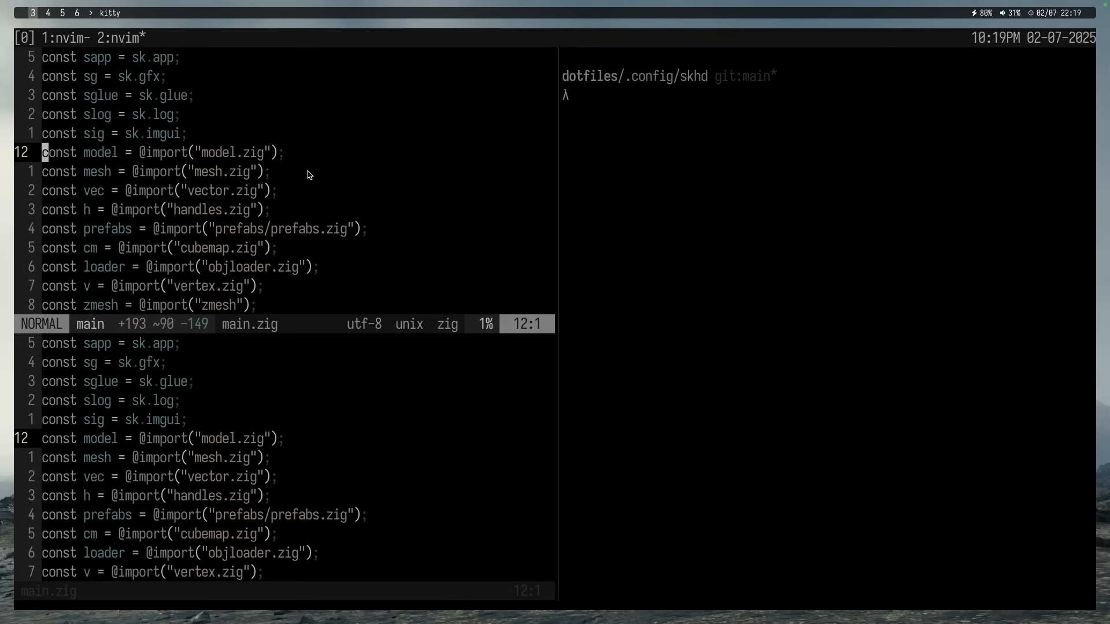
mouse_move(774, 196)
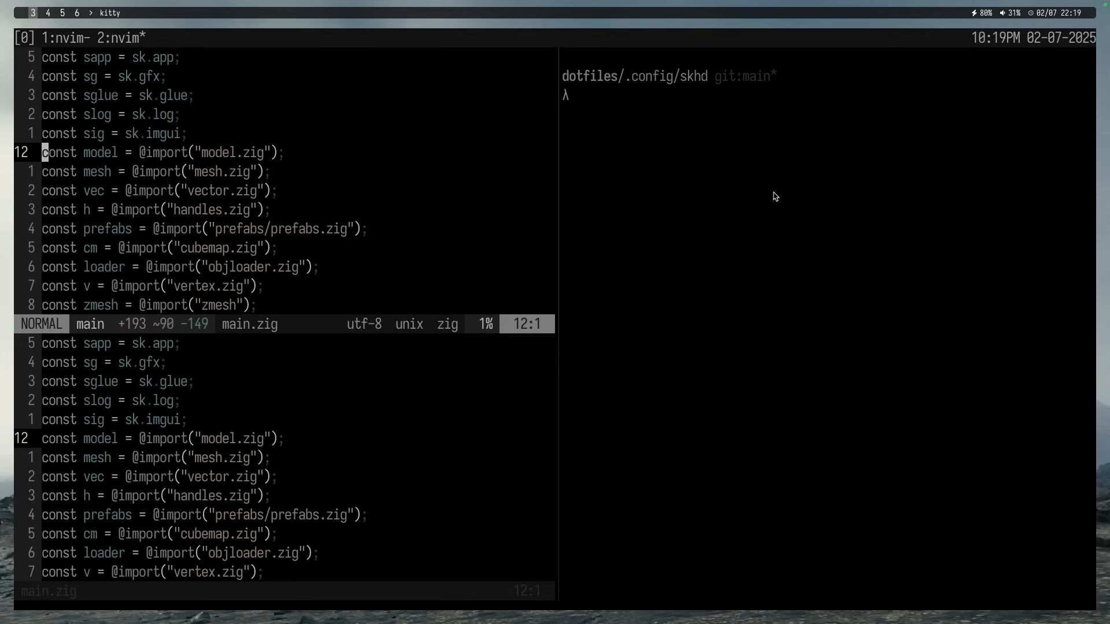
mouse_move(1037, 335)
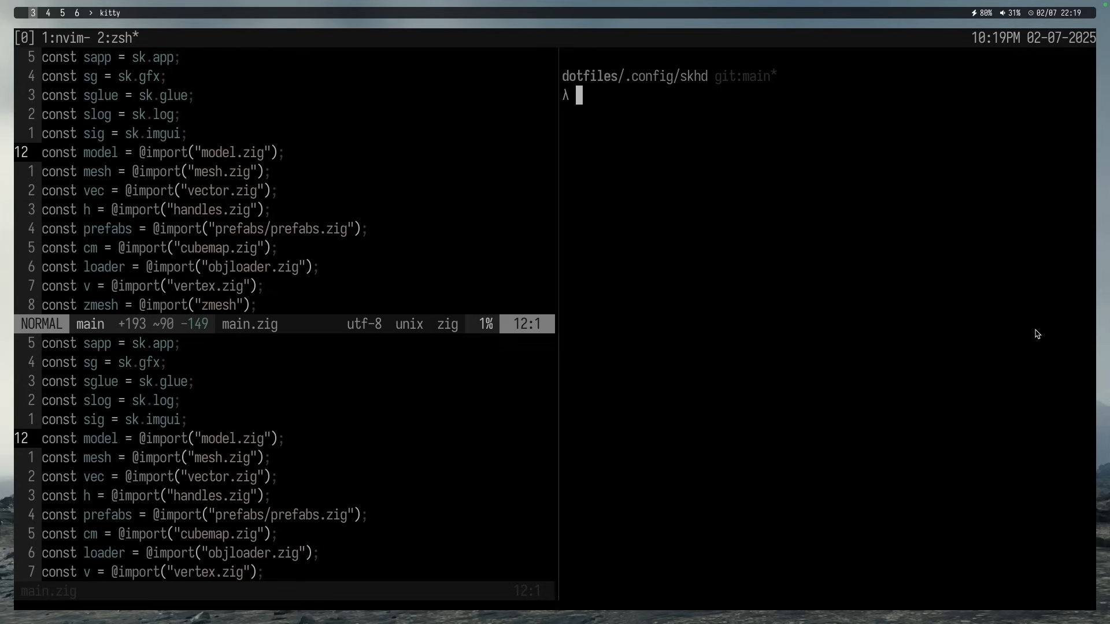
- Type exit in the shell pane to close it
text(exit)
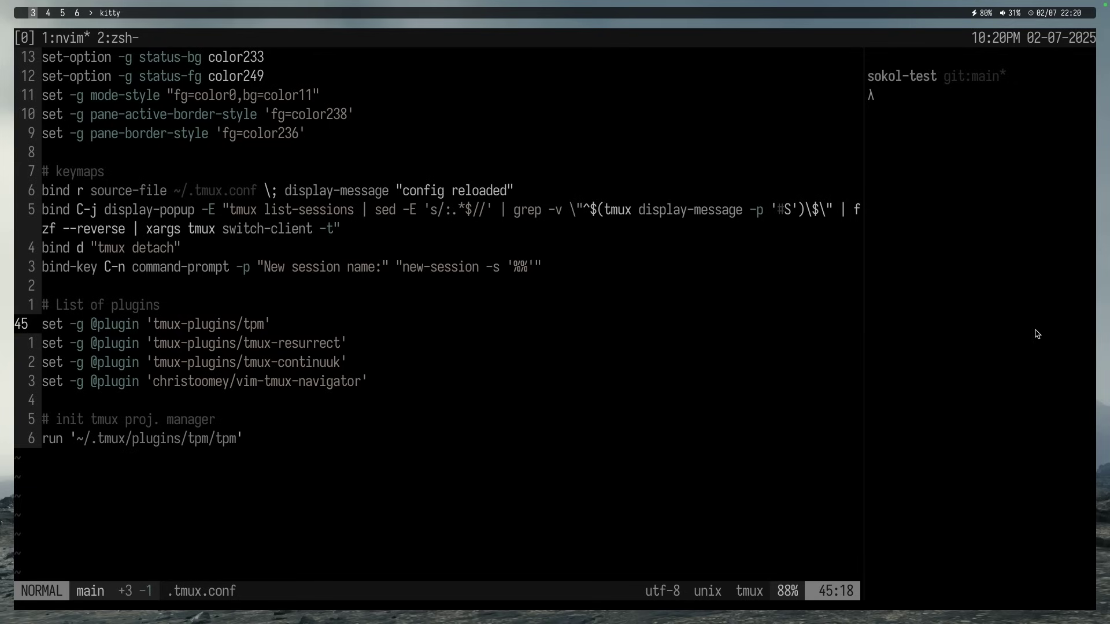
- Browse .tmux.conf's tmux-resurrect plugin line, colour settings and detach keymap in Neovim
key(j)
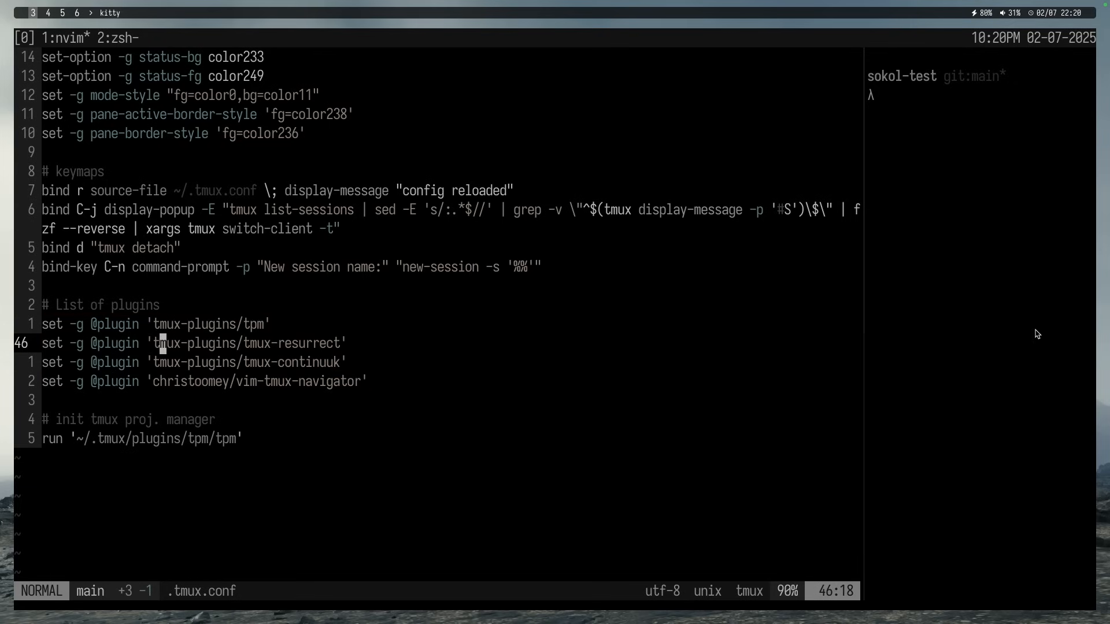
key(j)
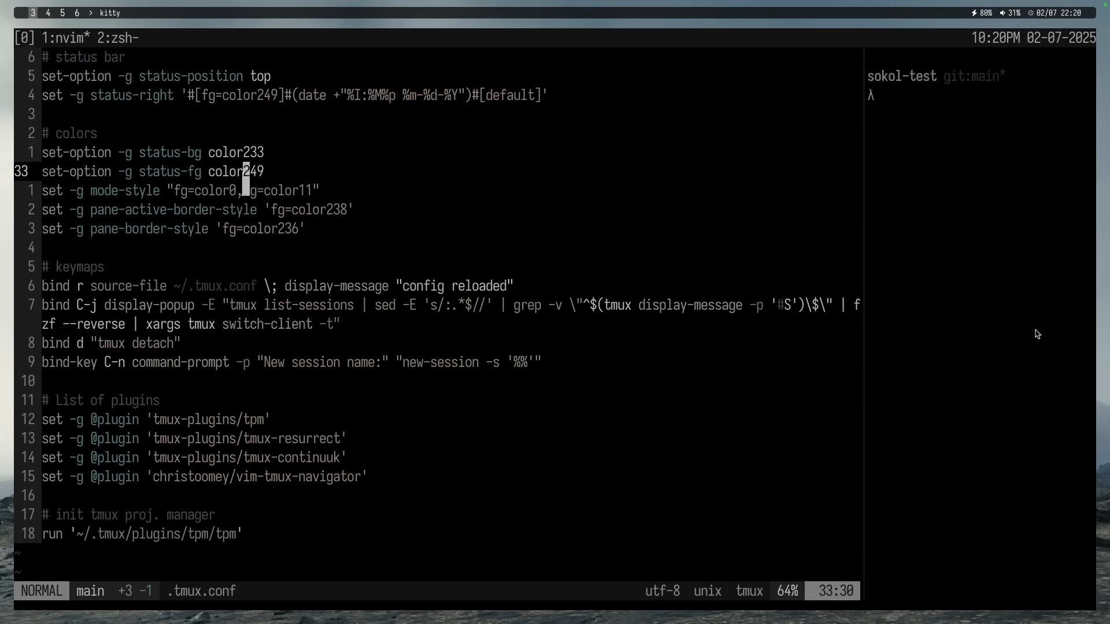
scroll(down, 3)
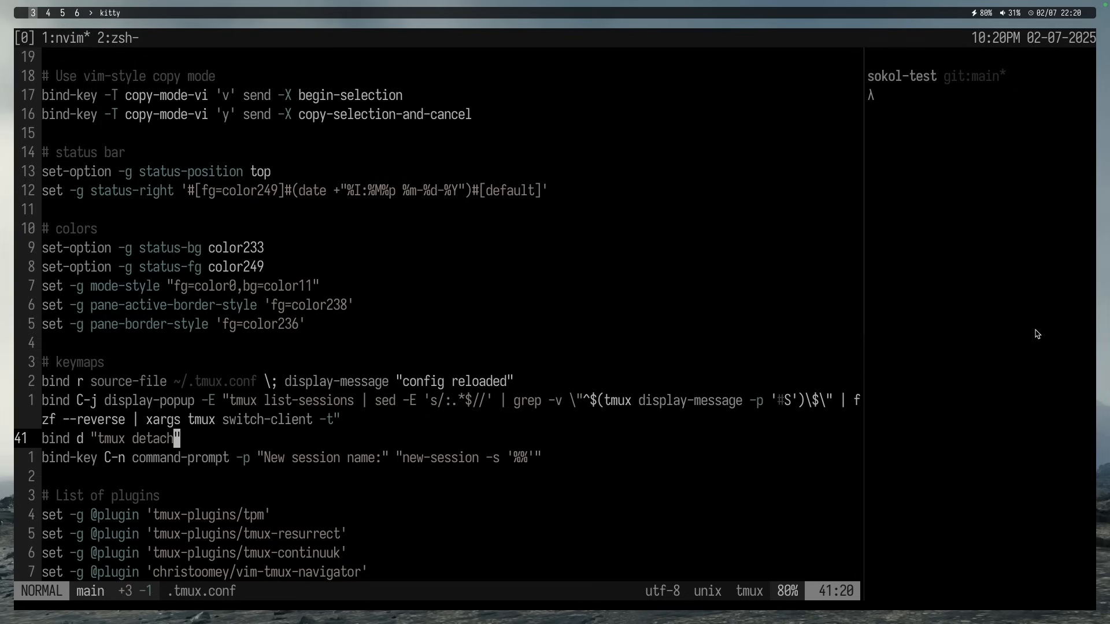
key(V)
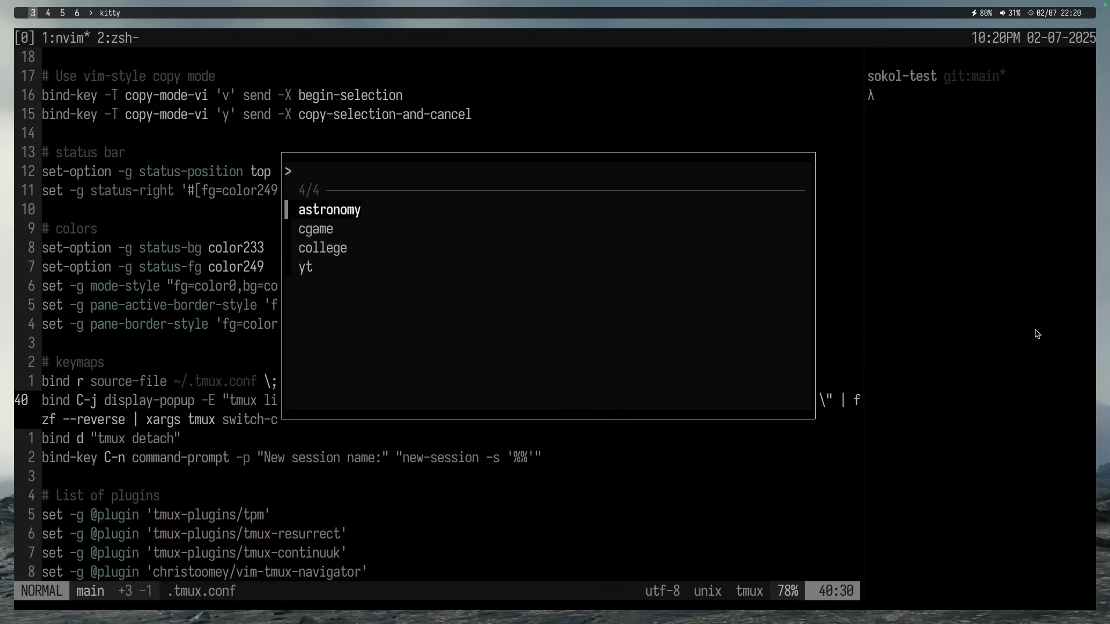
- Filter the fzf session popup with 'col' to pick the target session
text(col)
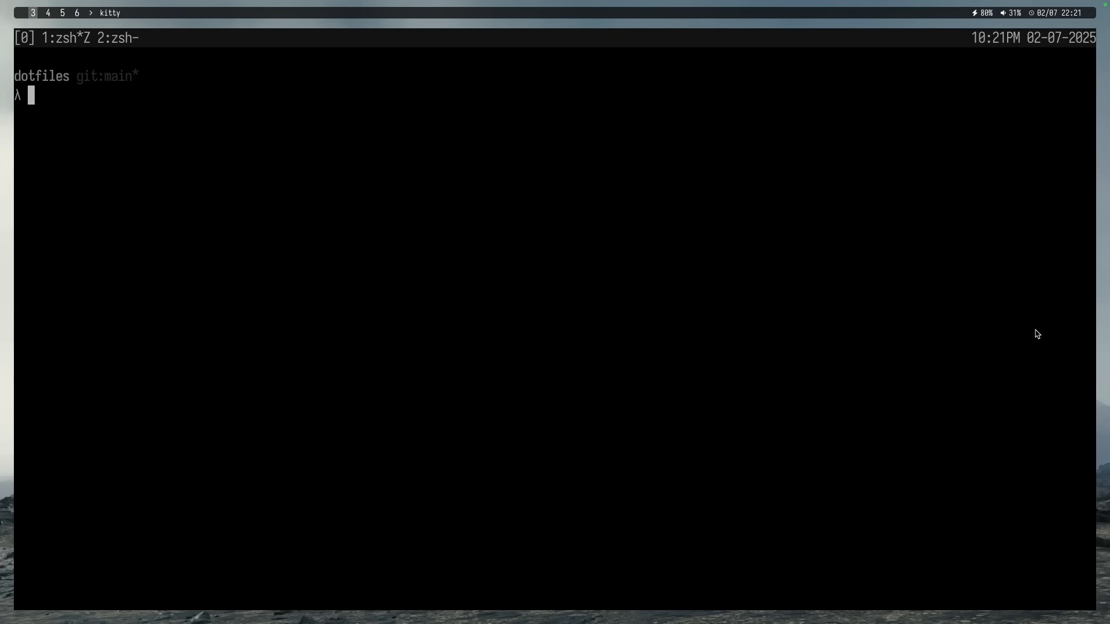
- Type the cmatrix command and click in the terminal's lower area during playback
text(cmatrix)
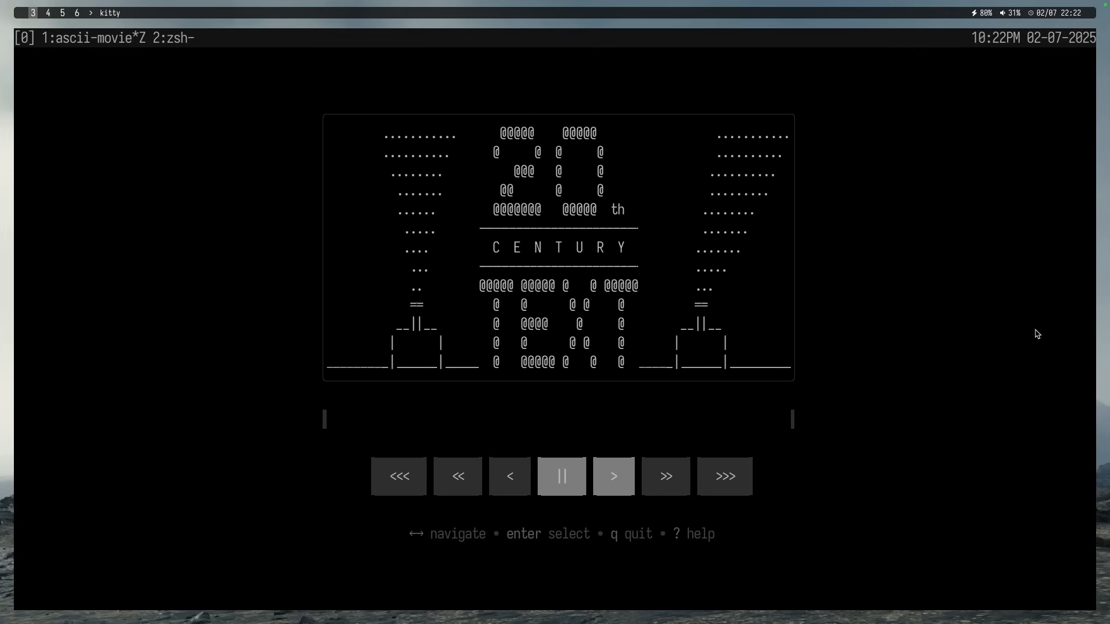
click(665, 475)
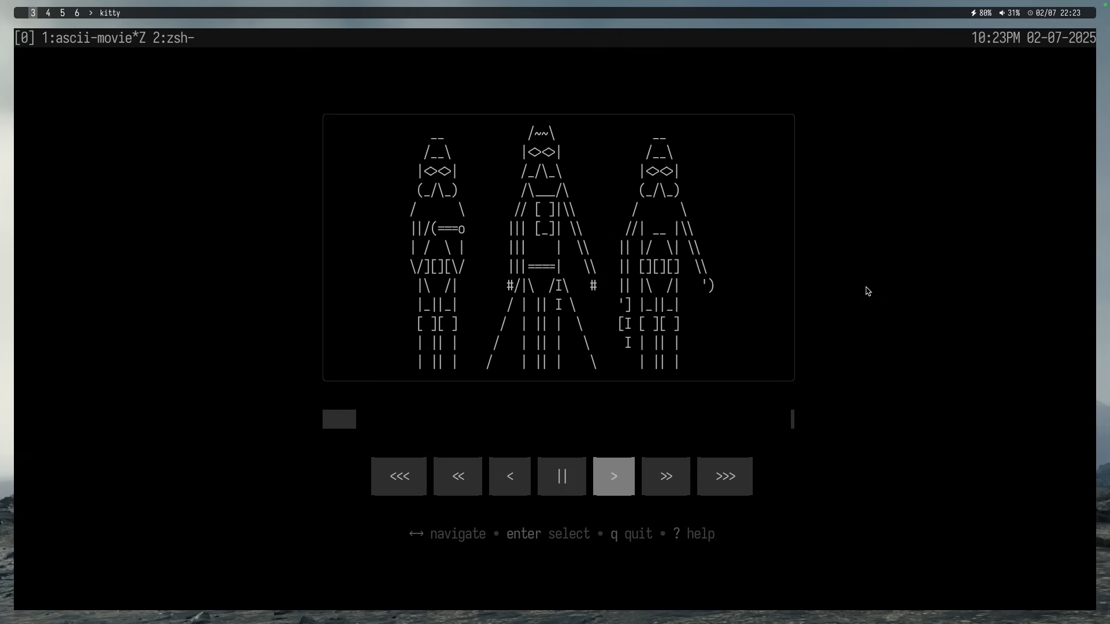
click(613, 476)
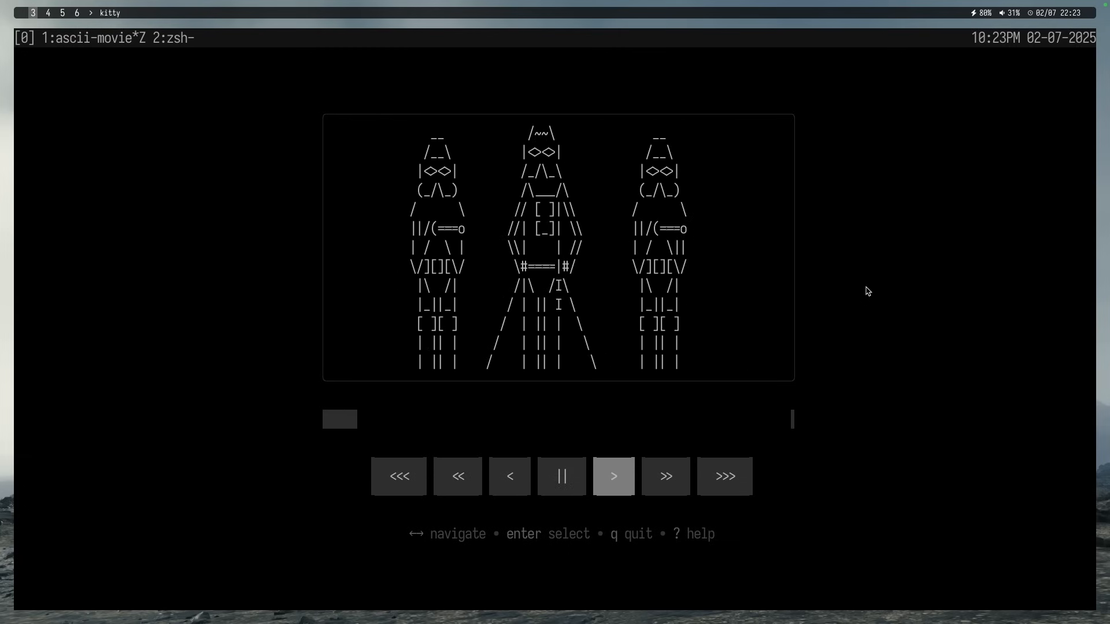
click(613, 476)
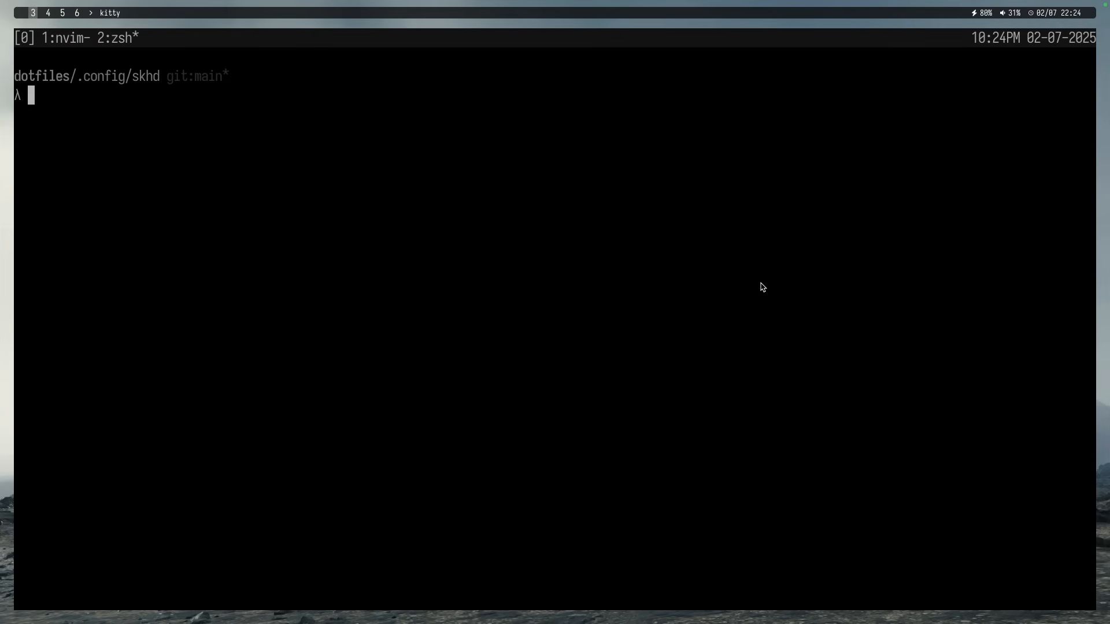
- Launch spotify_player from the shell and run a search for 'tool'
text(spotify_player)
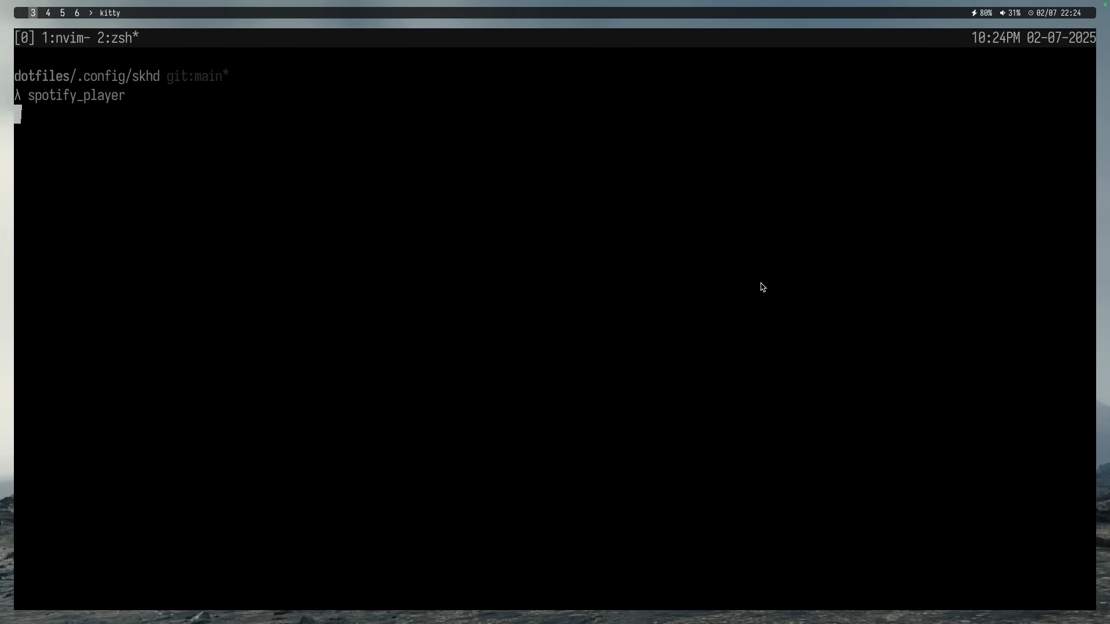
key(Return)
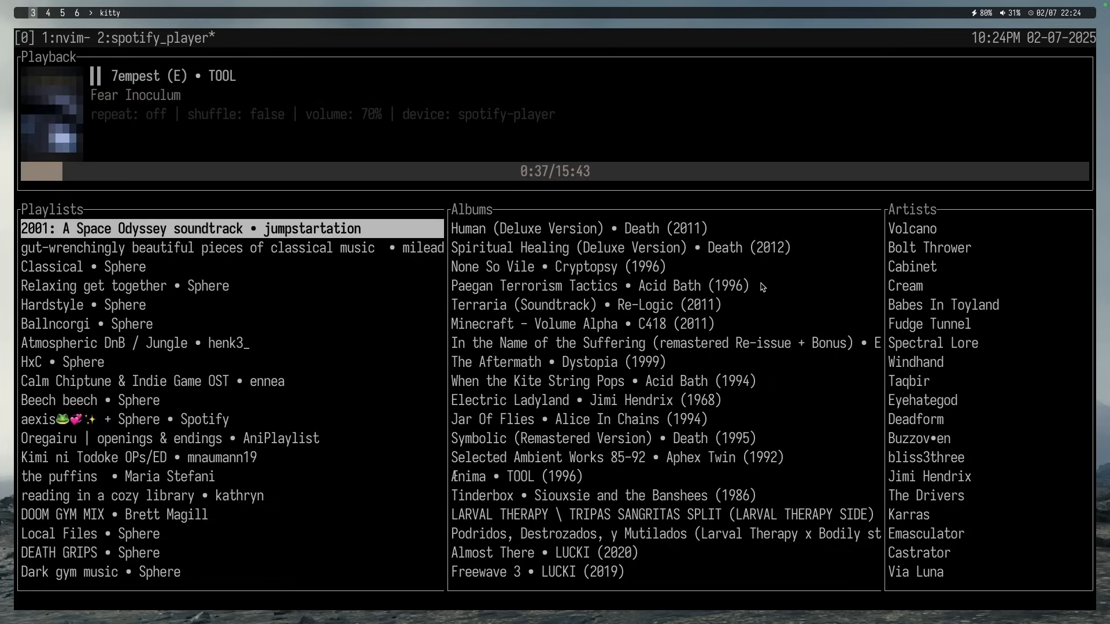
scroll(down, 3)
text(tool)
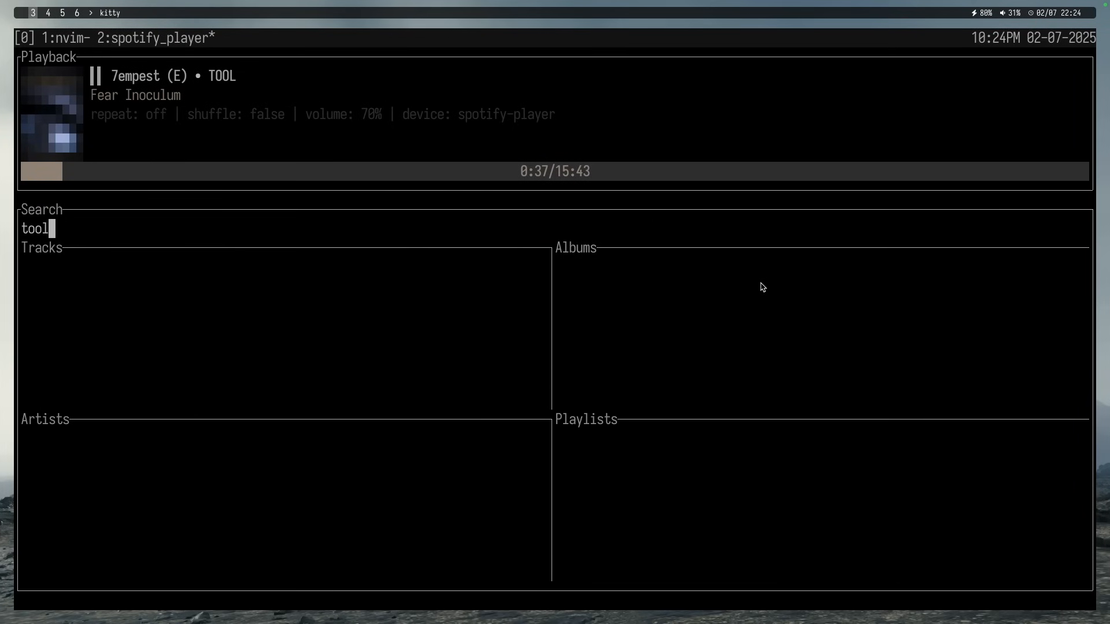
key(Return)
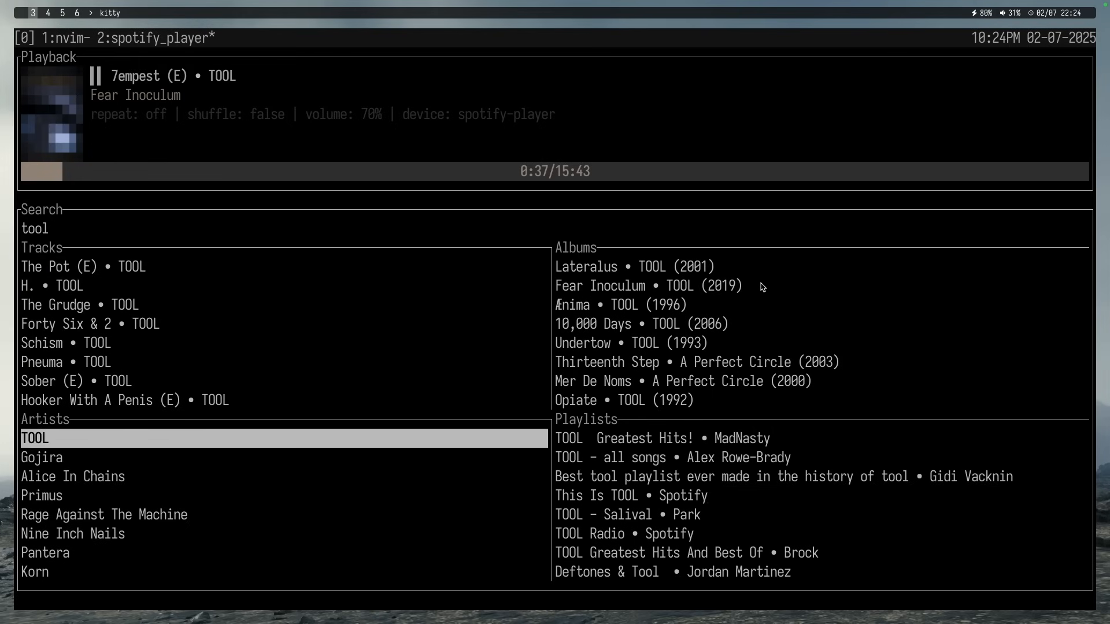